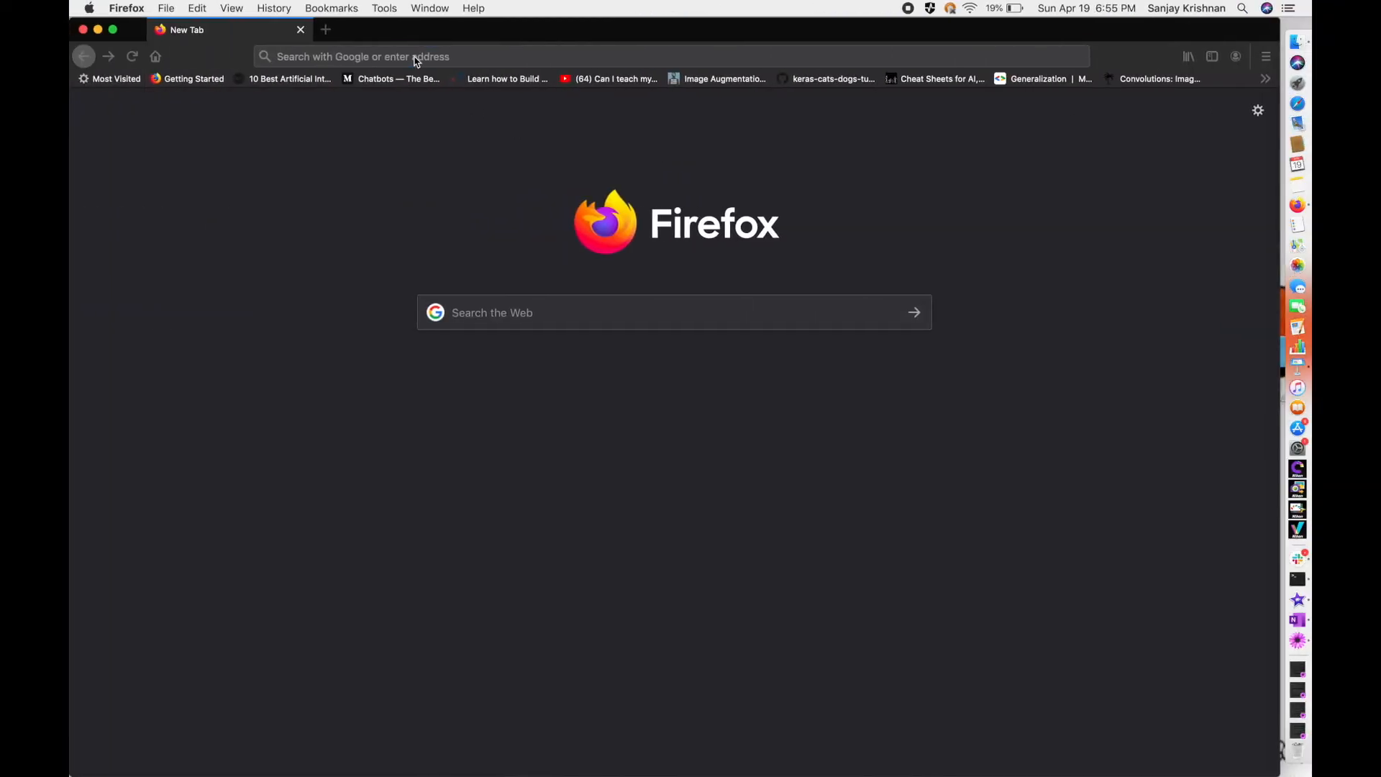
# Step: Load localhost:9200 in Firefox to see the Elasticsearch 7.6.1 cluster JSON response
pyautogui.write('localhost:')
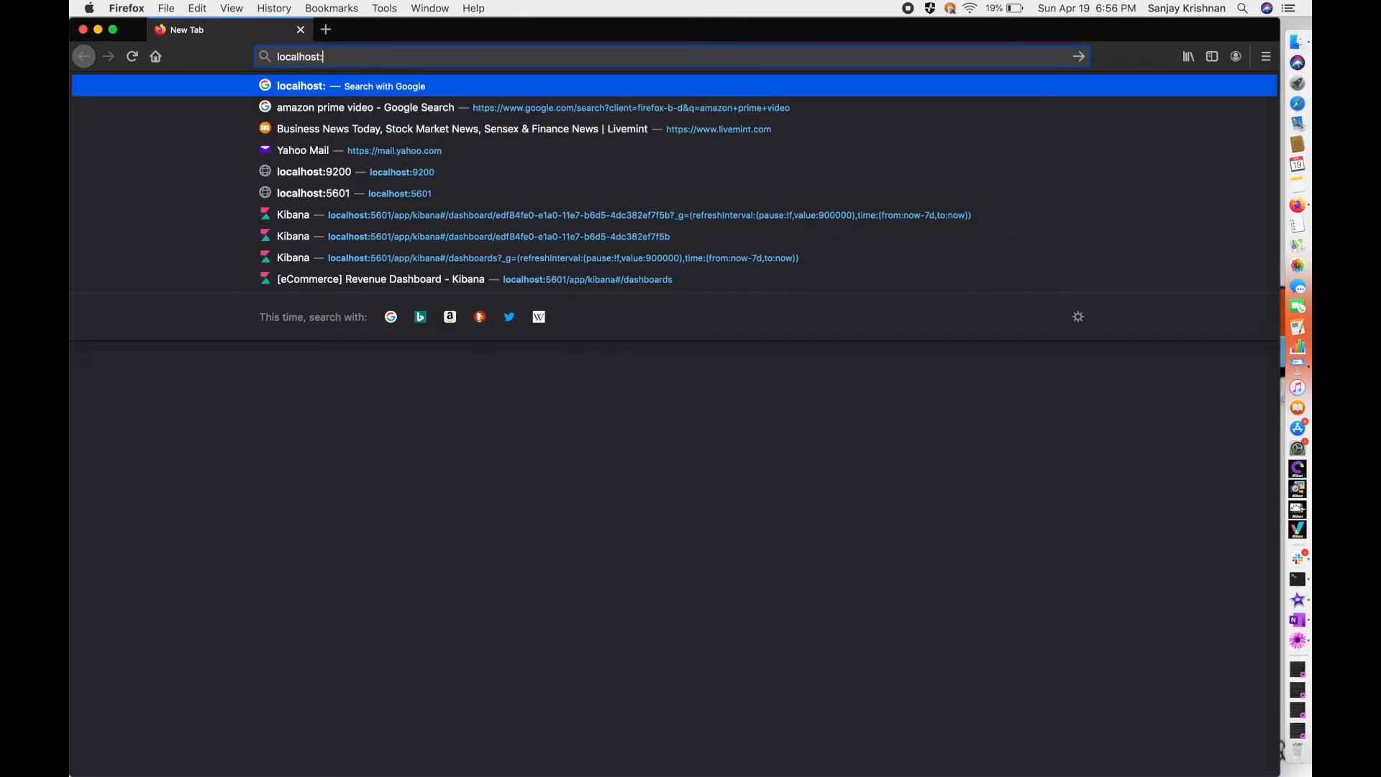
pyautogui.click(314, 173)
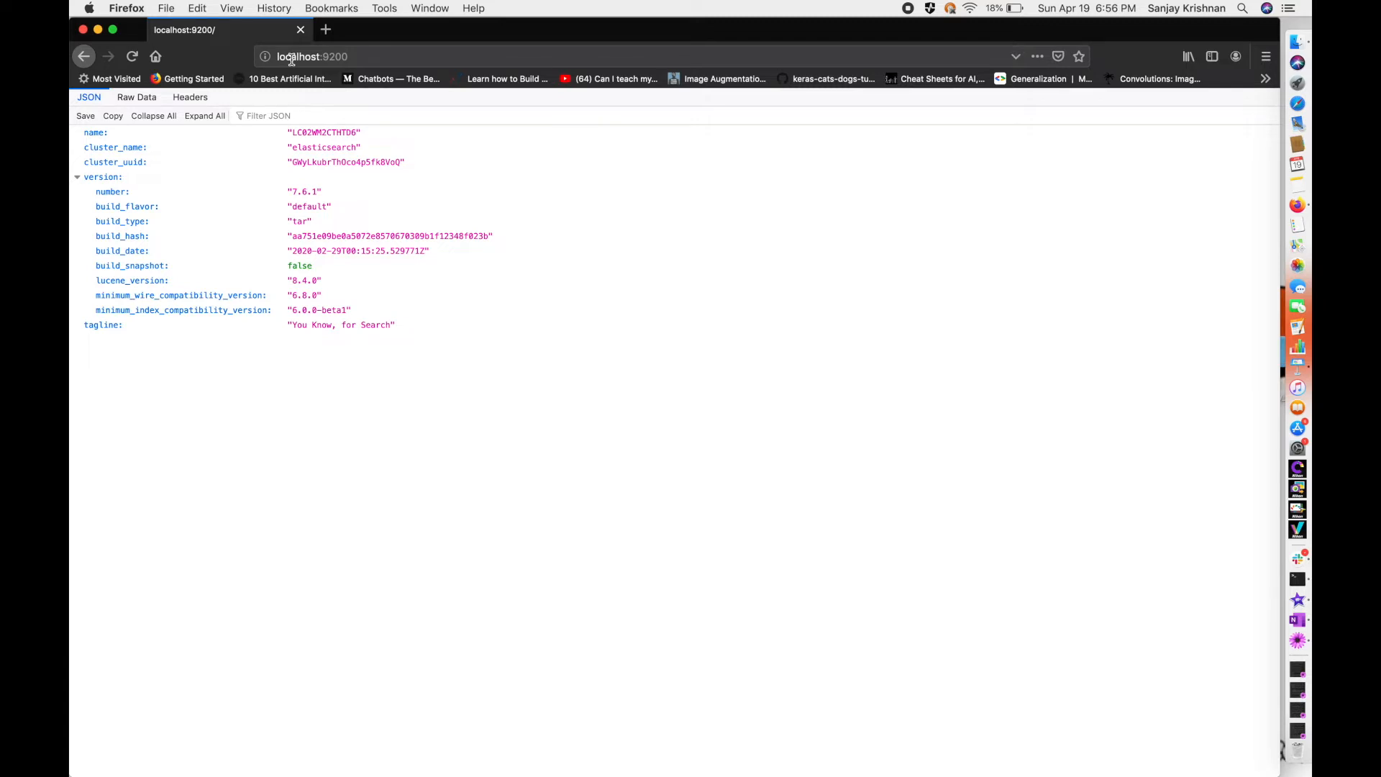
pyautogui.moveTo(354, 58)
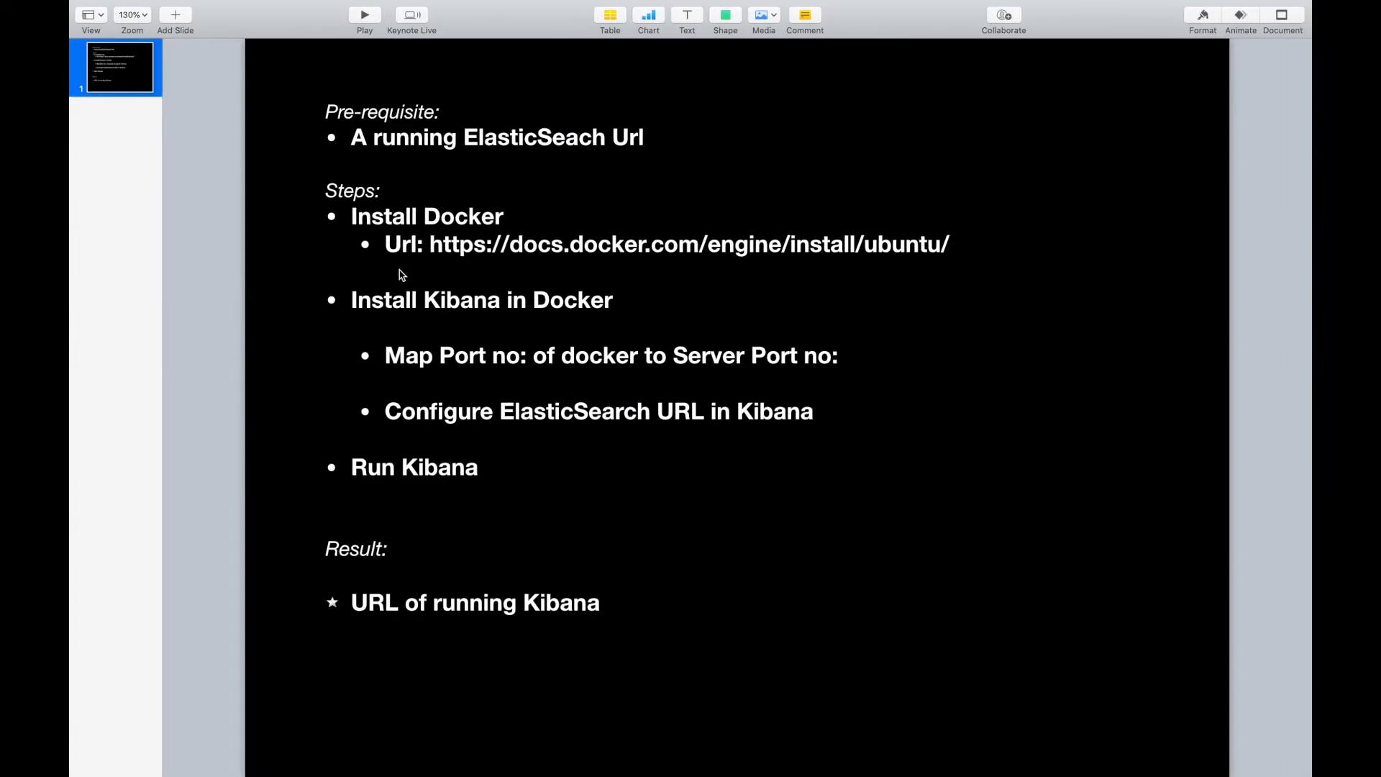
pyautogui.moveTo(538, 230)
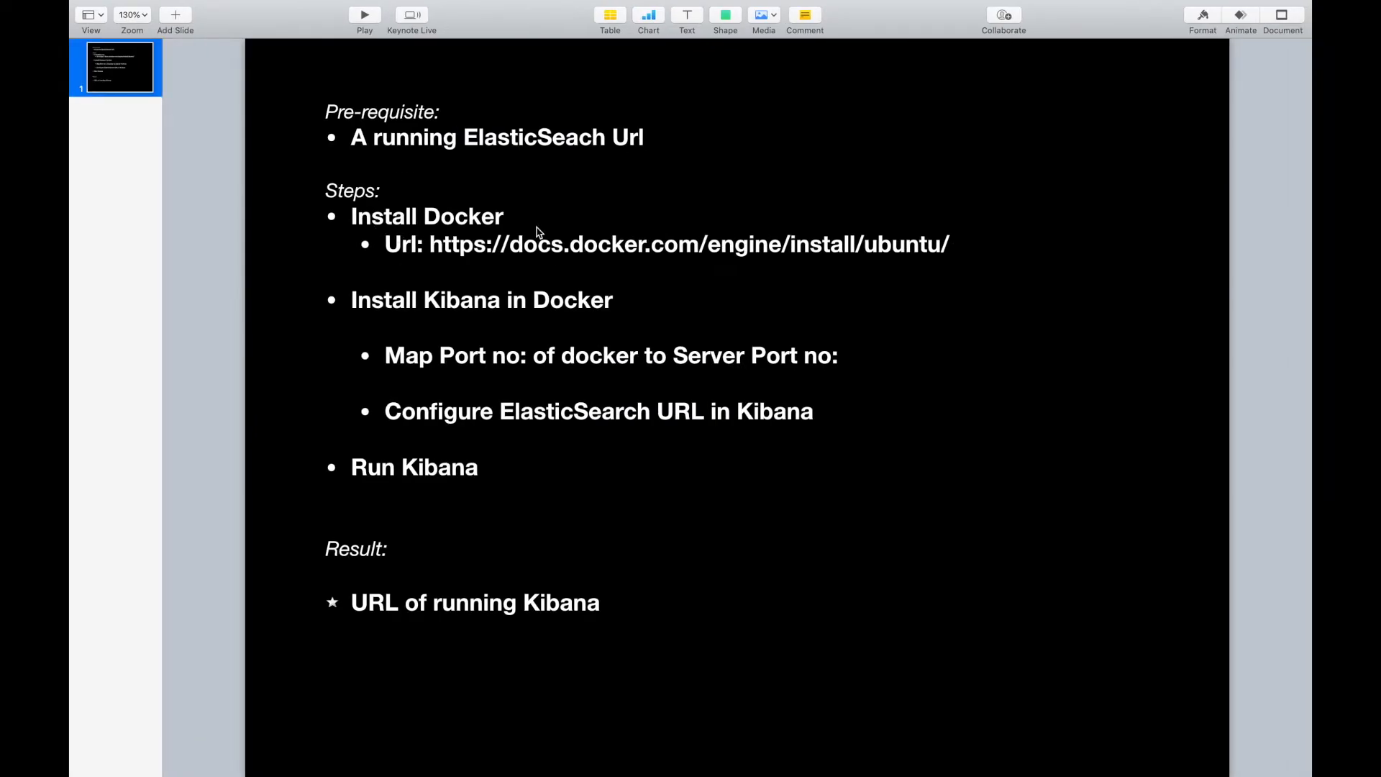
pyautogui.moveTo(466, 250)
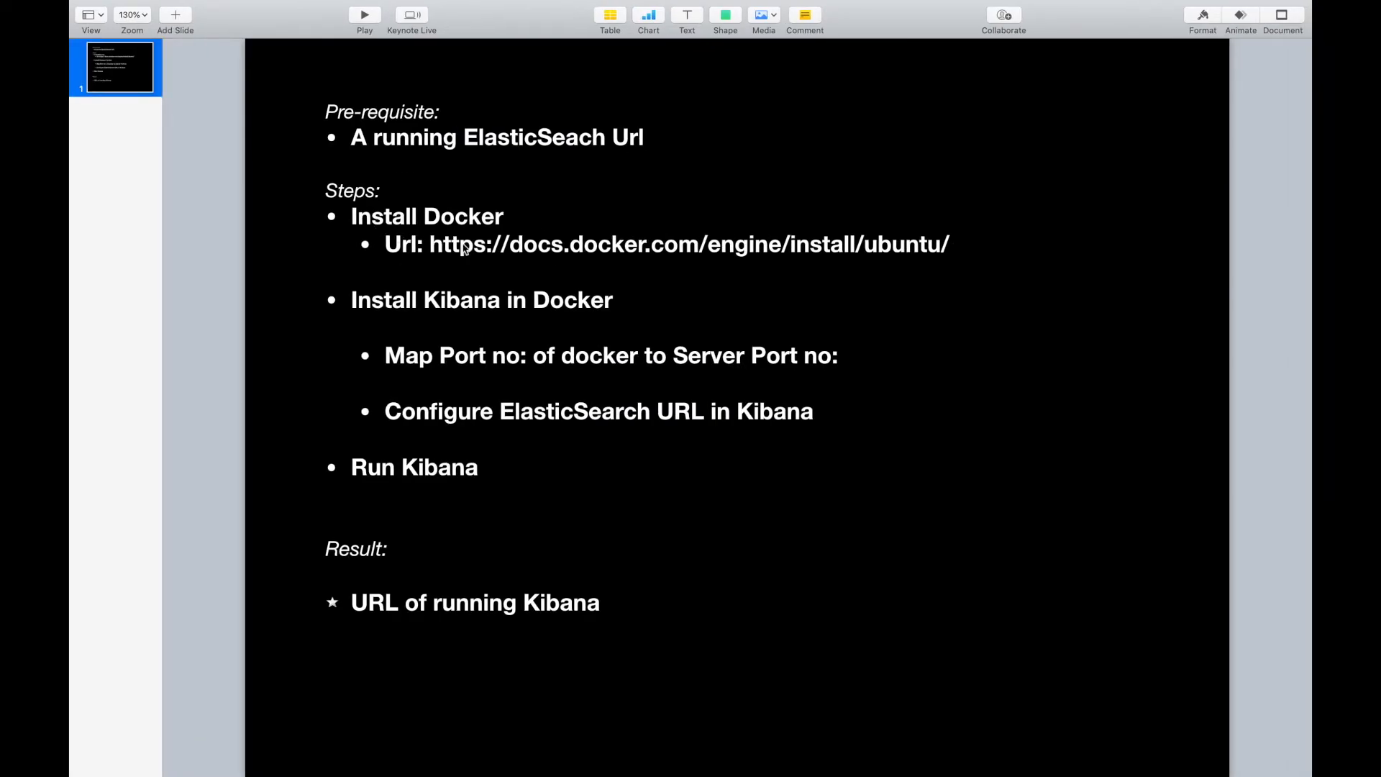
pyautogui.doubleClick(457, 244)
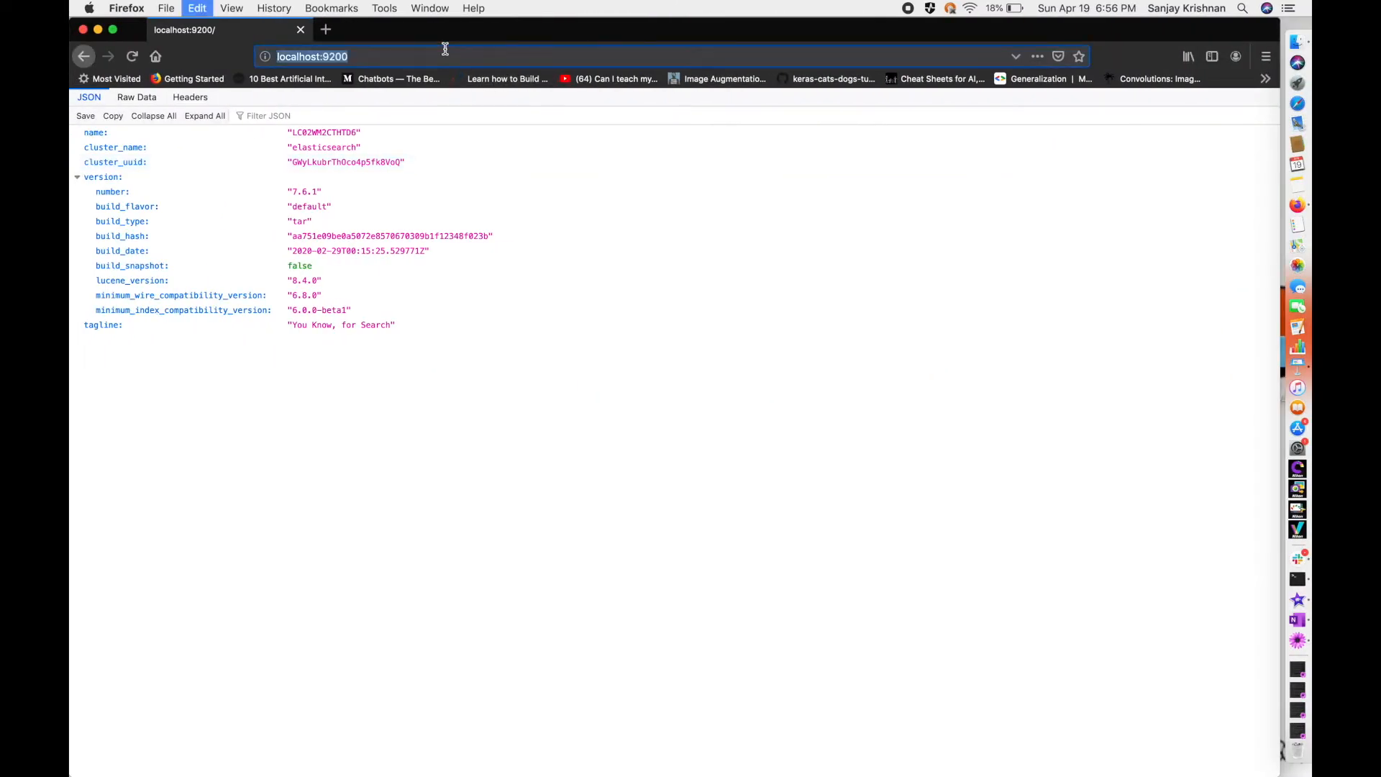
# Step: Load docs.docker.com/engine/install/ubuntu/ and review the Installation methods section
pyautogui.write('docs.docker.com/engine/install/ubuntu/')
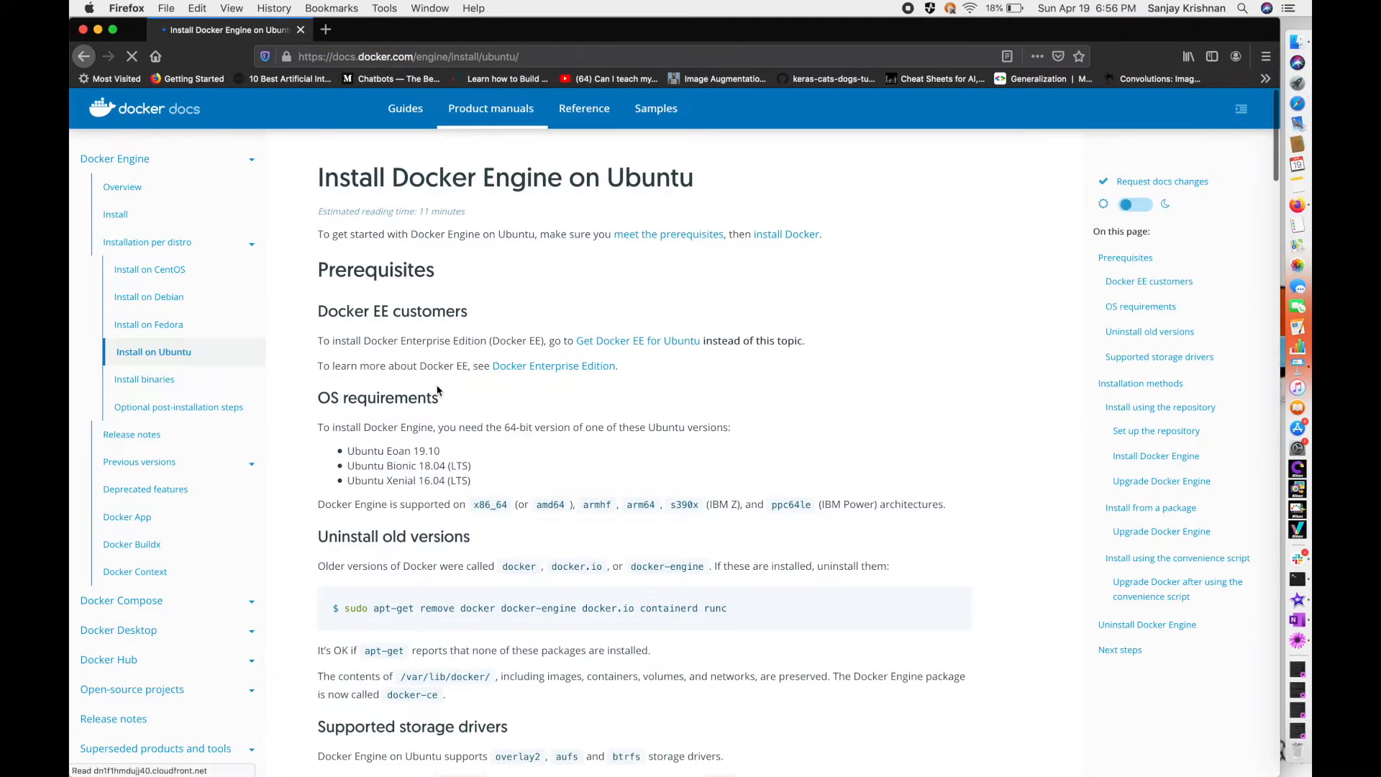
pyautogui.scroll(-3)
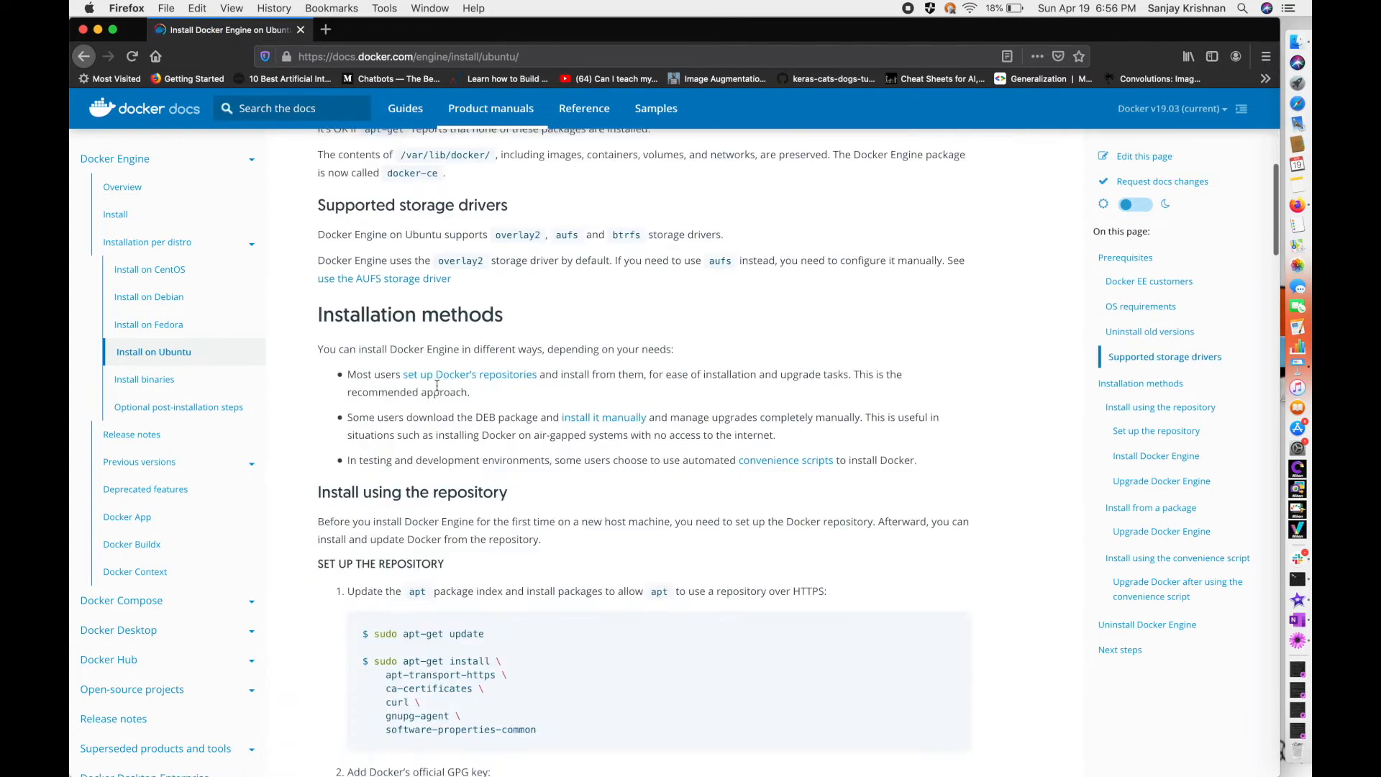
pyautogui.scroll(-3)
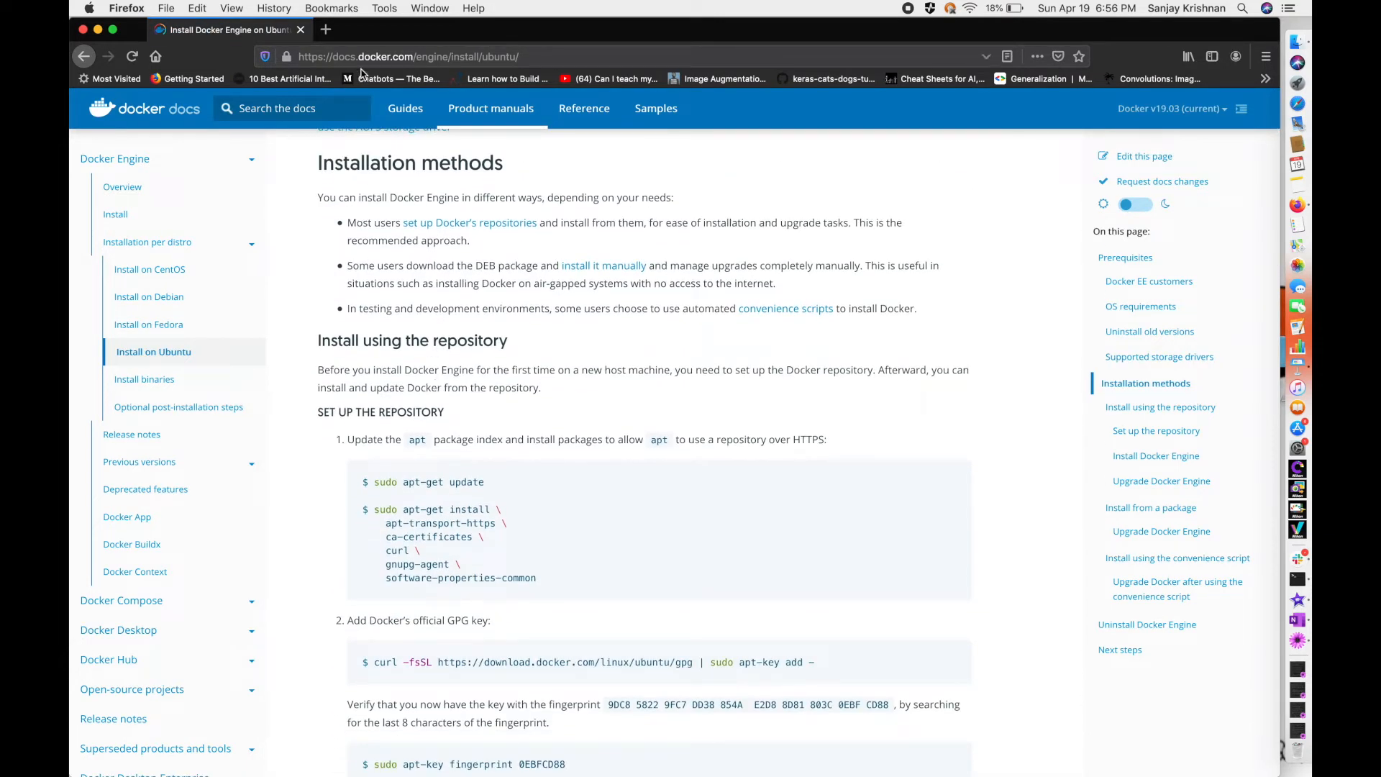
# Step: Start a new web search for 'docker' from the address bar
pyautogui.click(407, 56)
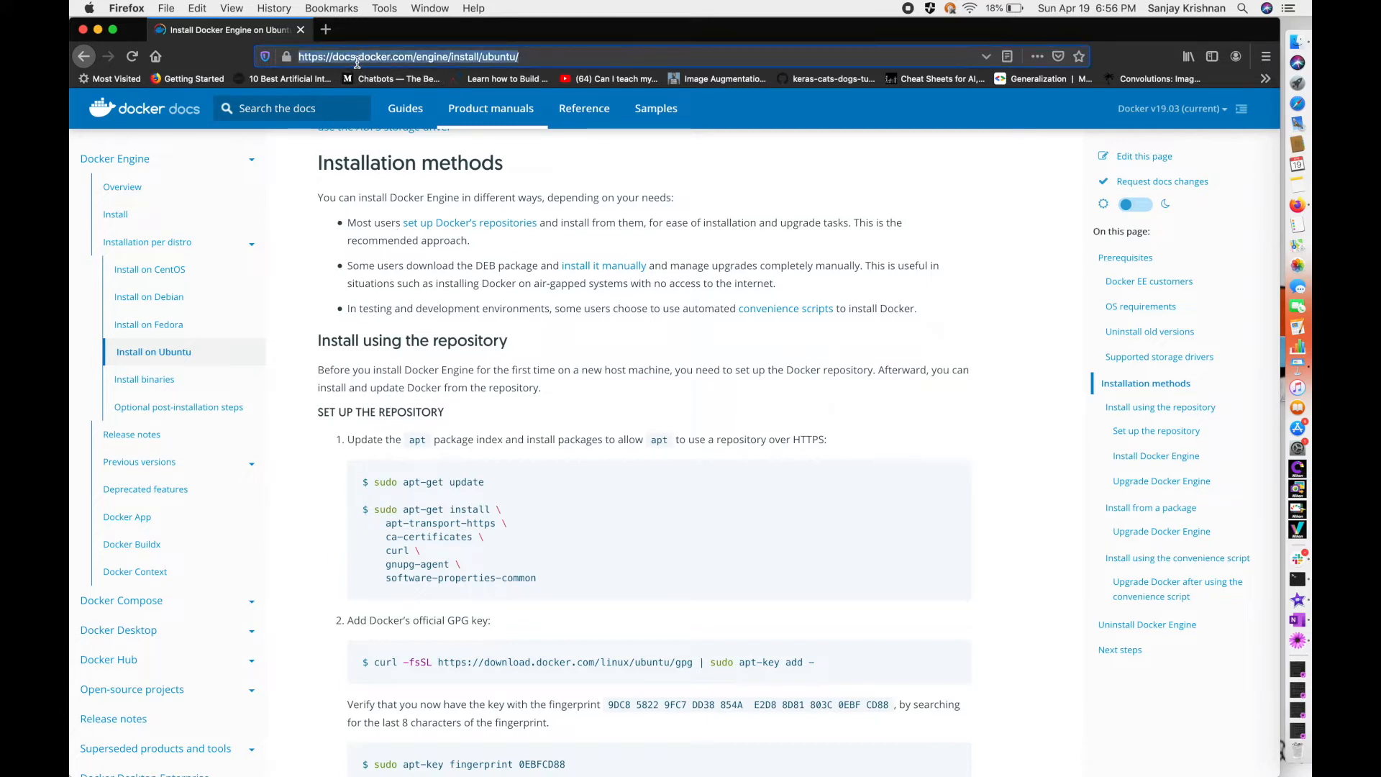
pyautogui.write('docker download')
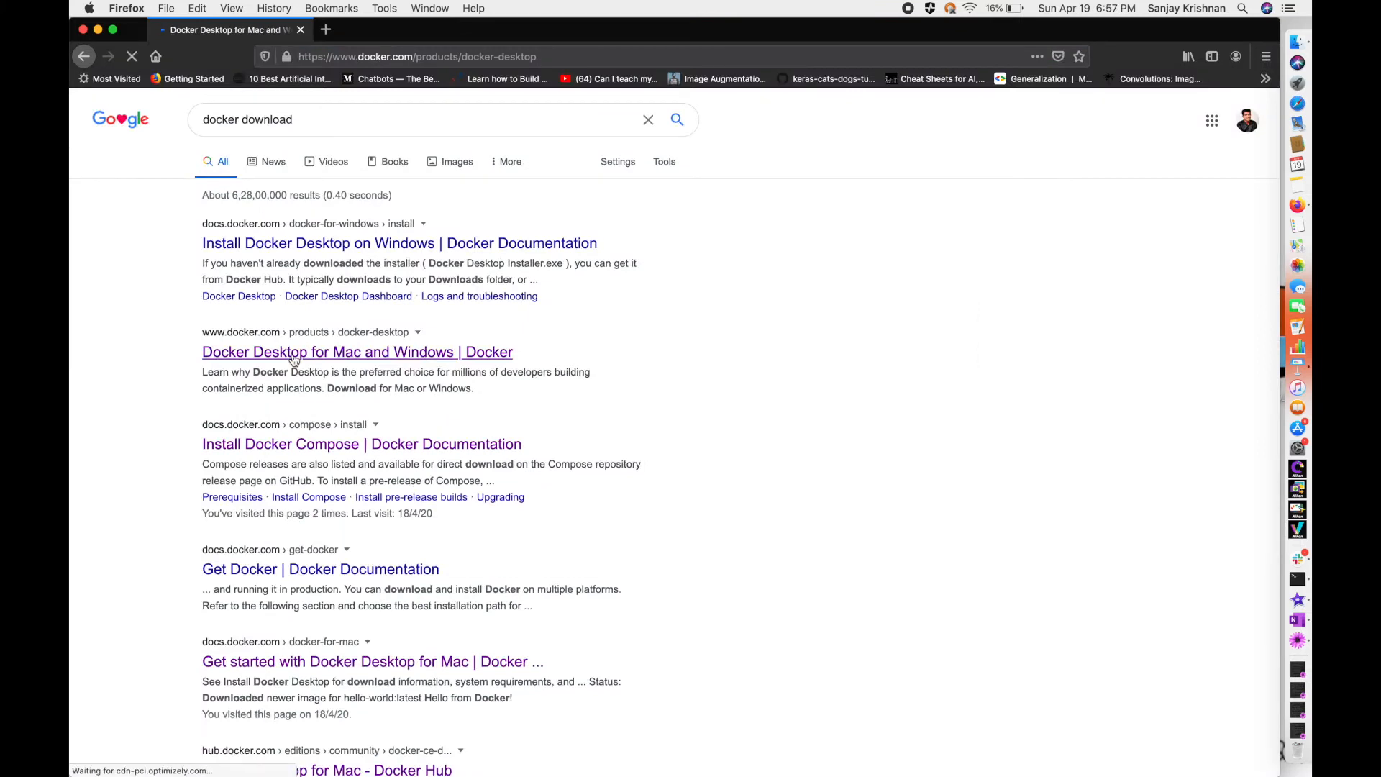
# Step: Reach the Docker Desktop for Mac download page from the search results
pyautogui.click(295, 352)
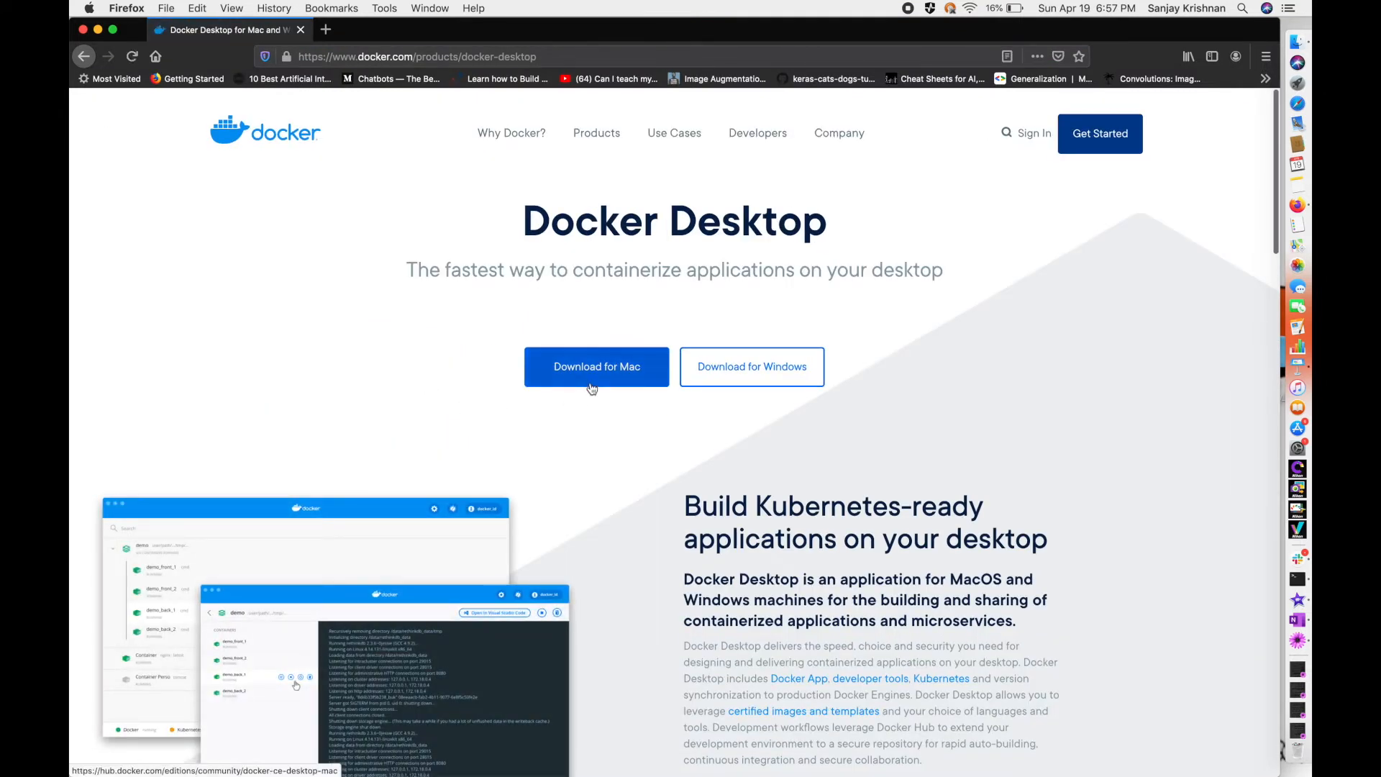
pyautogui.click(596, 367)
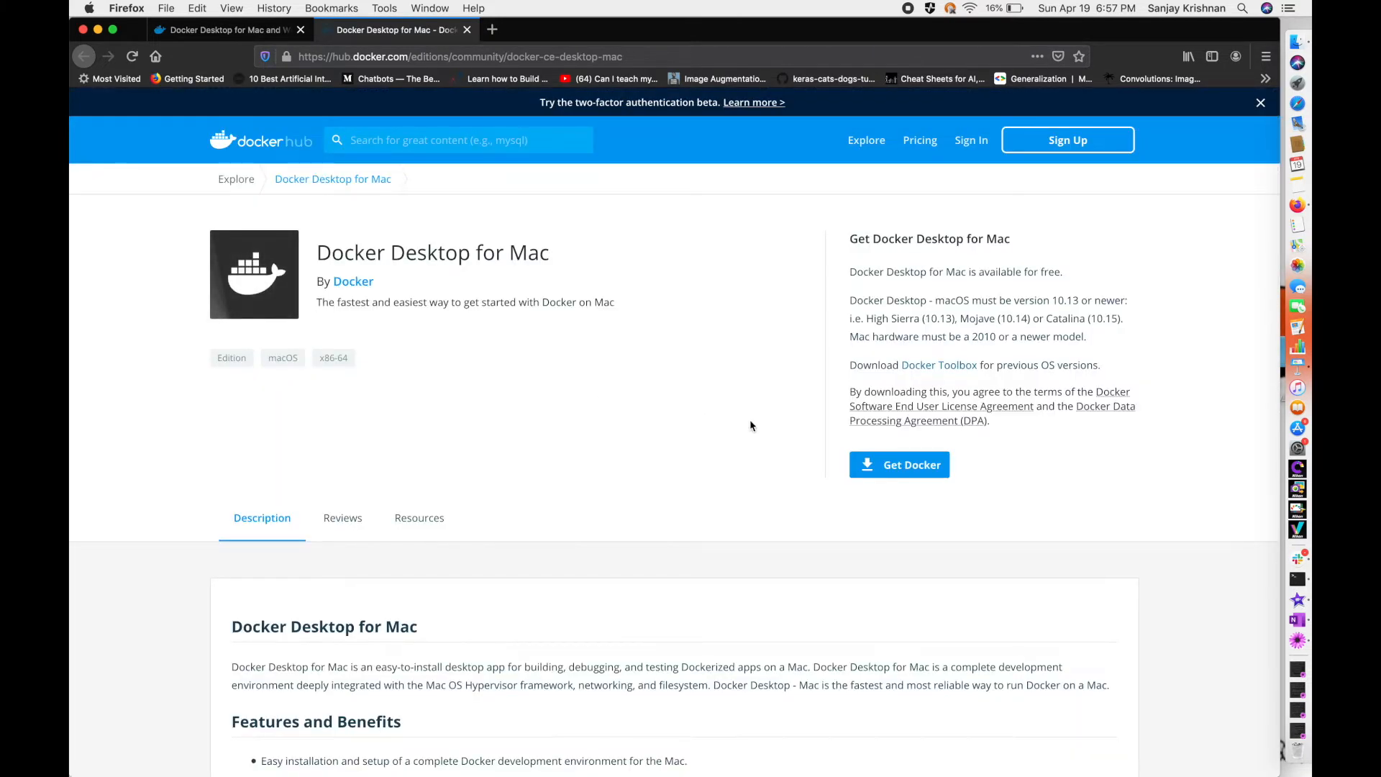
pyautogui.moveTo(912, 469)
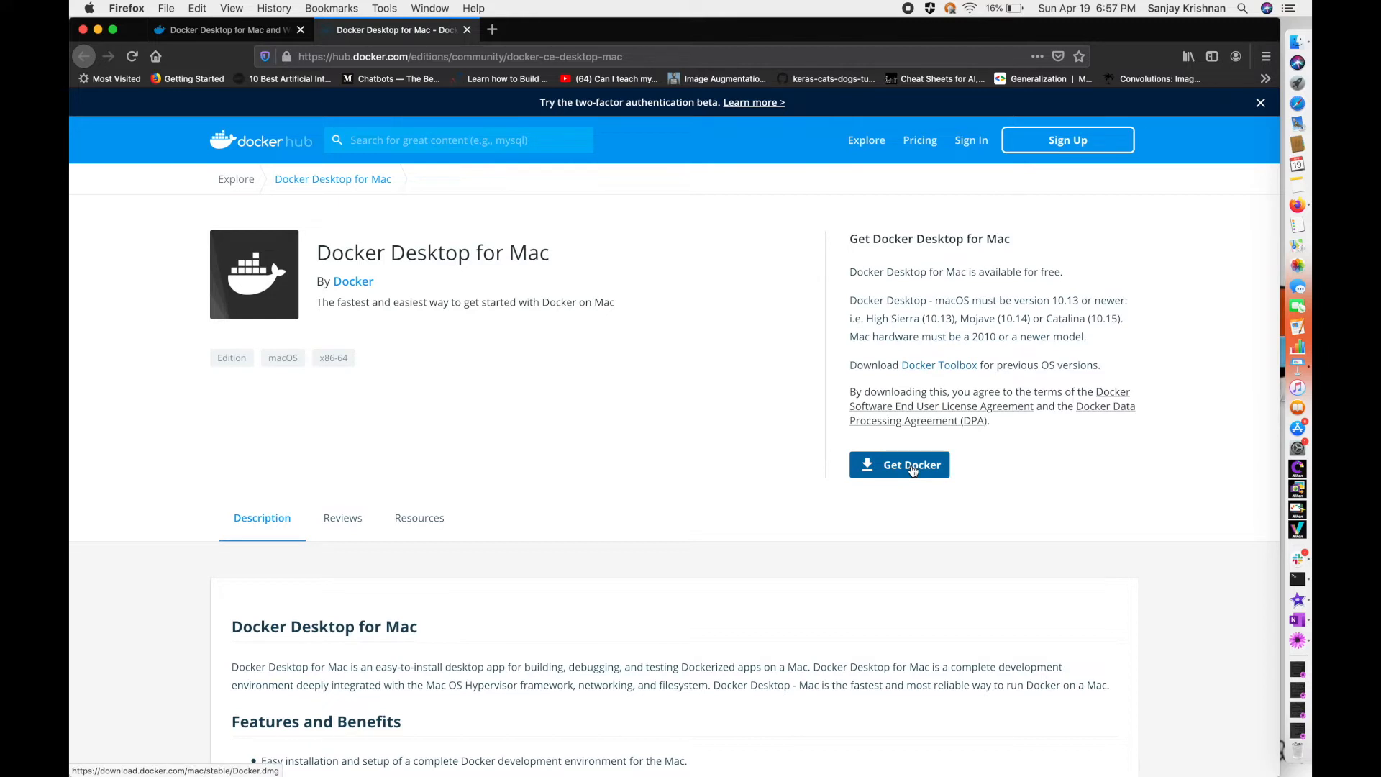
# Step: Download the Docker Desktop installer, saving Docker.dmg to disk
pyautogui.click(910, 464)
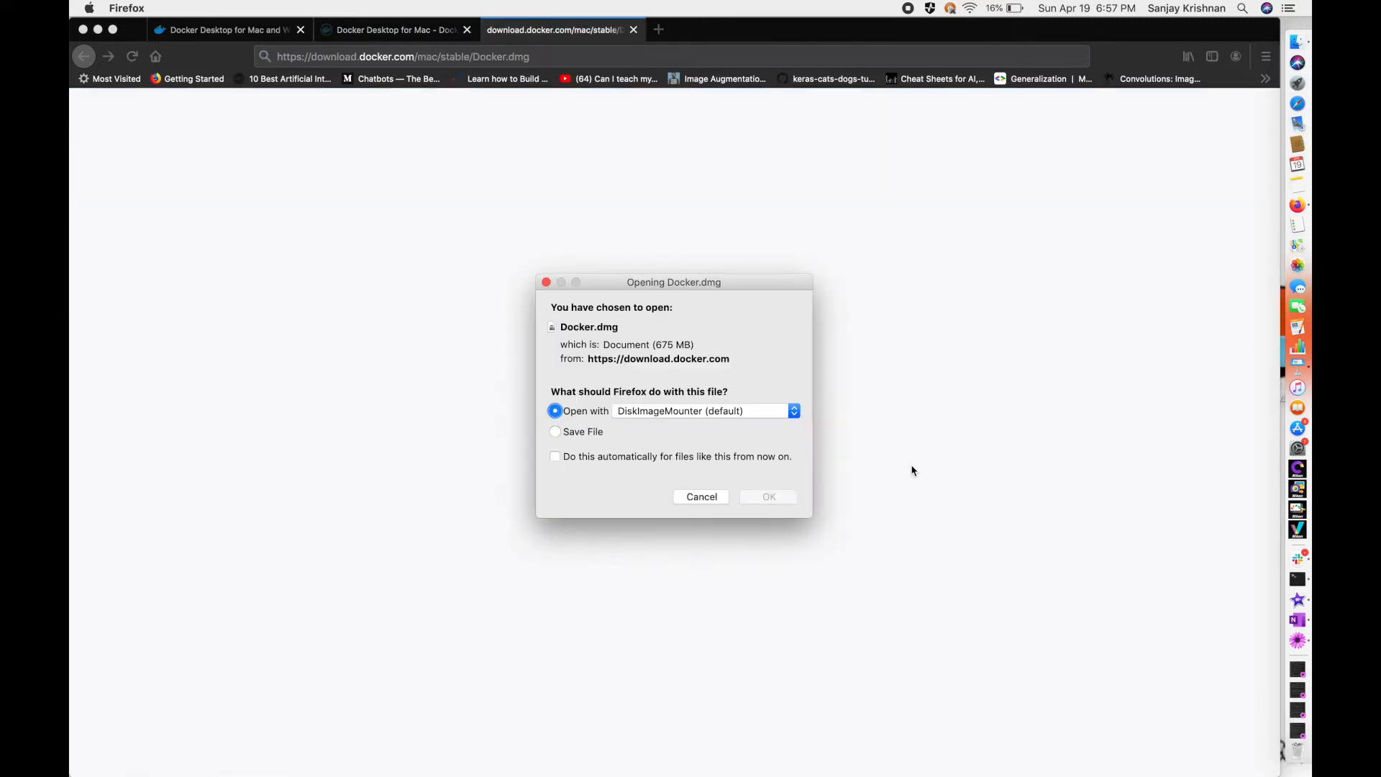
pyautogui.click(555, 432)
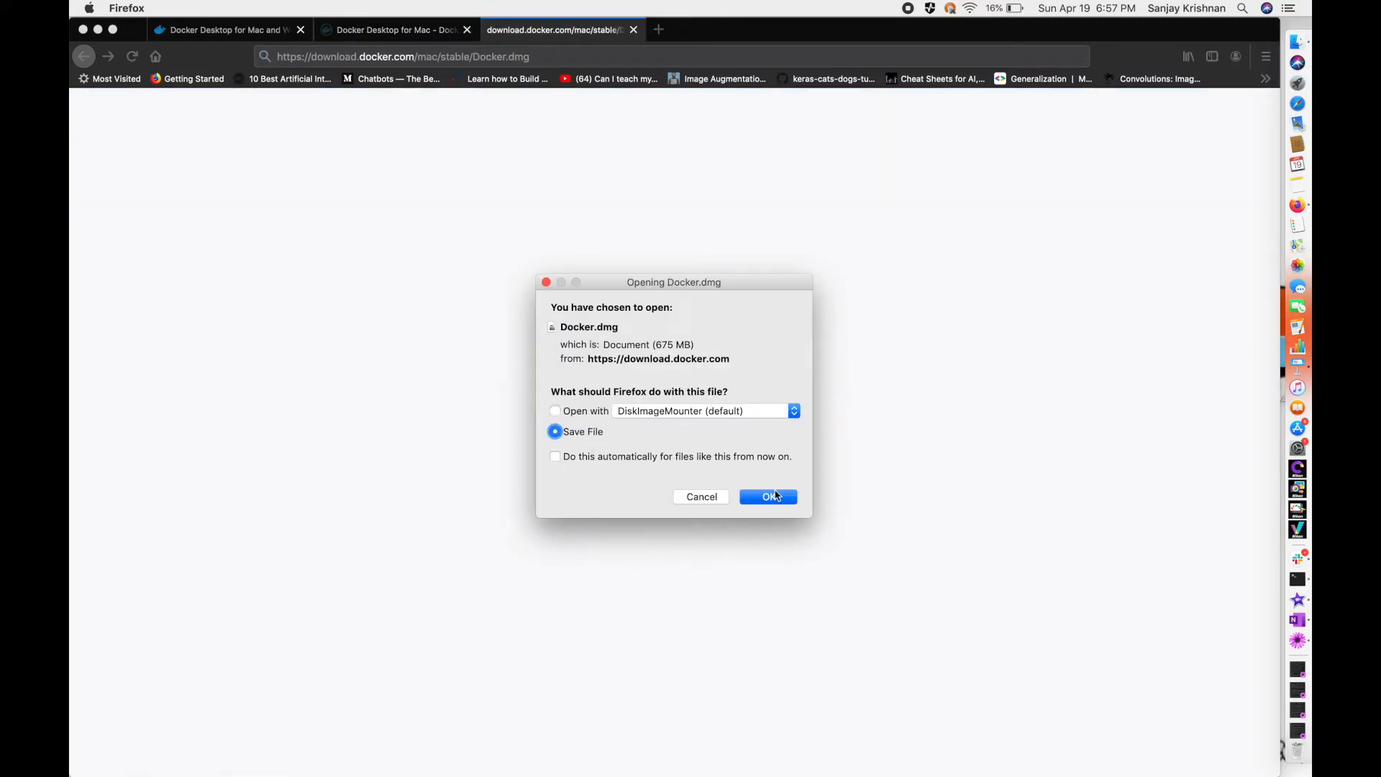
pyautogui.click(768, 496)
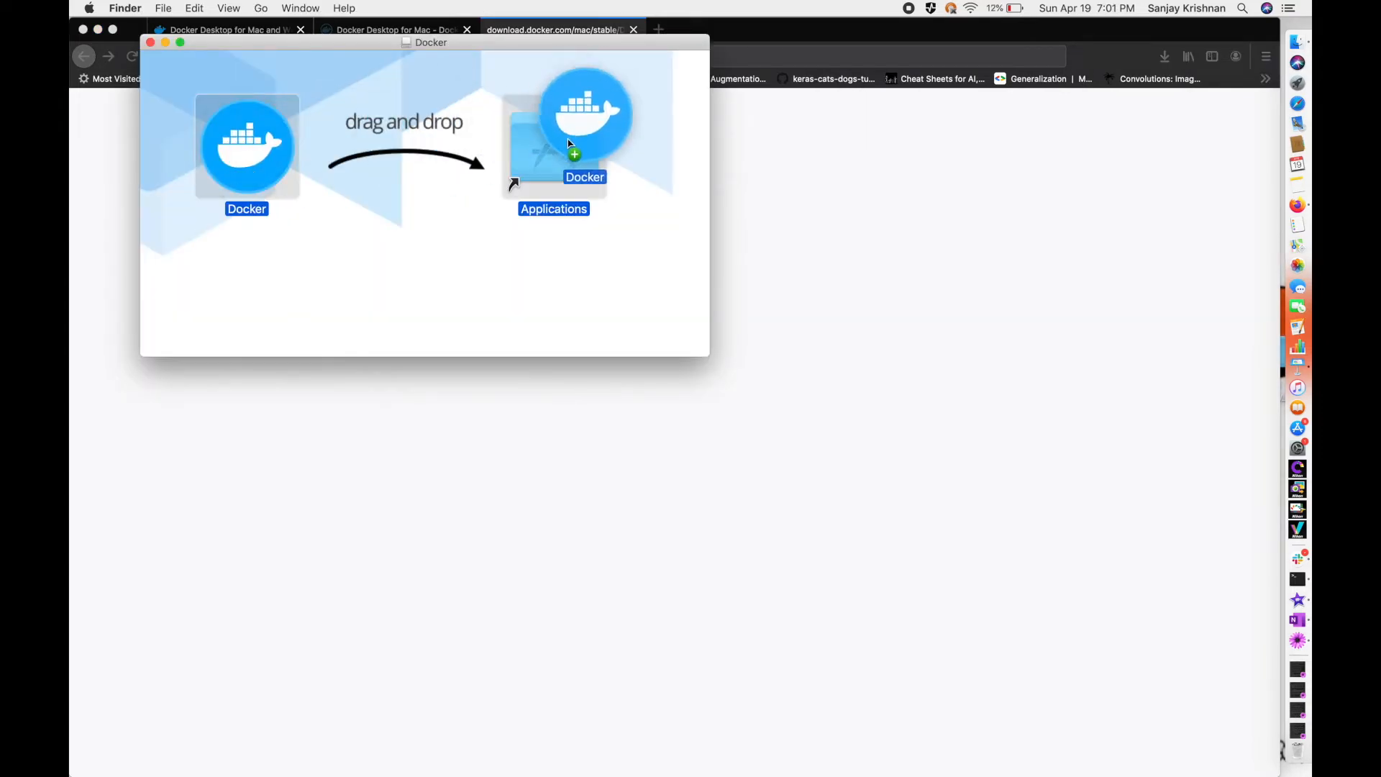
# Step: Drag Docker into Applications from Docker.dmg and try 'docker run hello-world' once it is running
pyautogui.moveTo(247, 145); pyautogui.dragTo(553, 162)
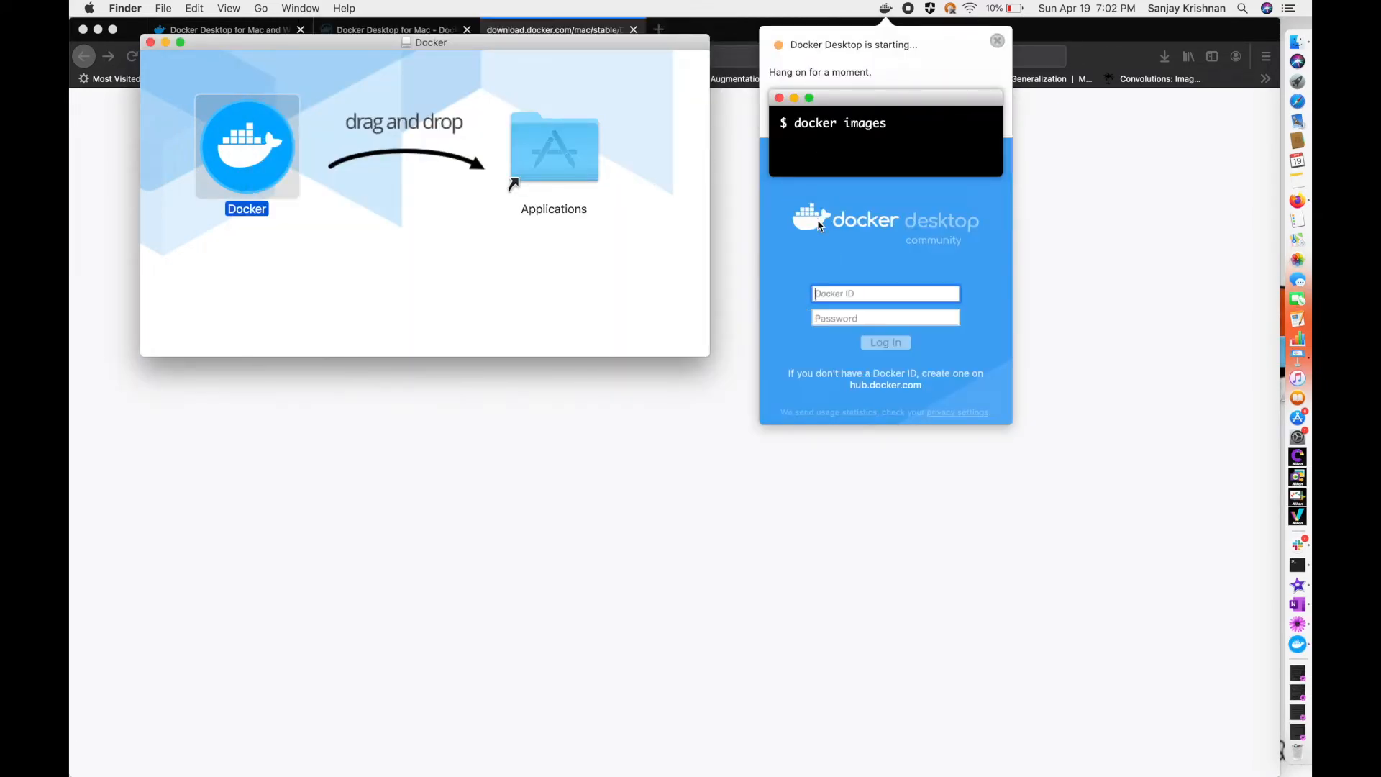
pyautogui.write('docker run hello-world')
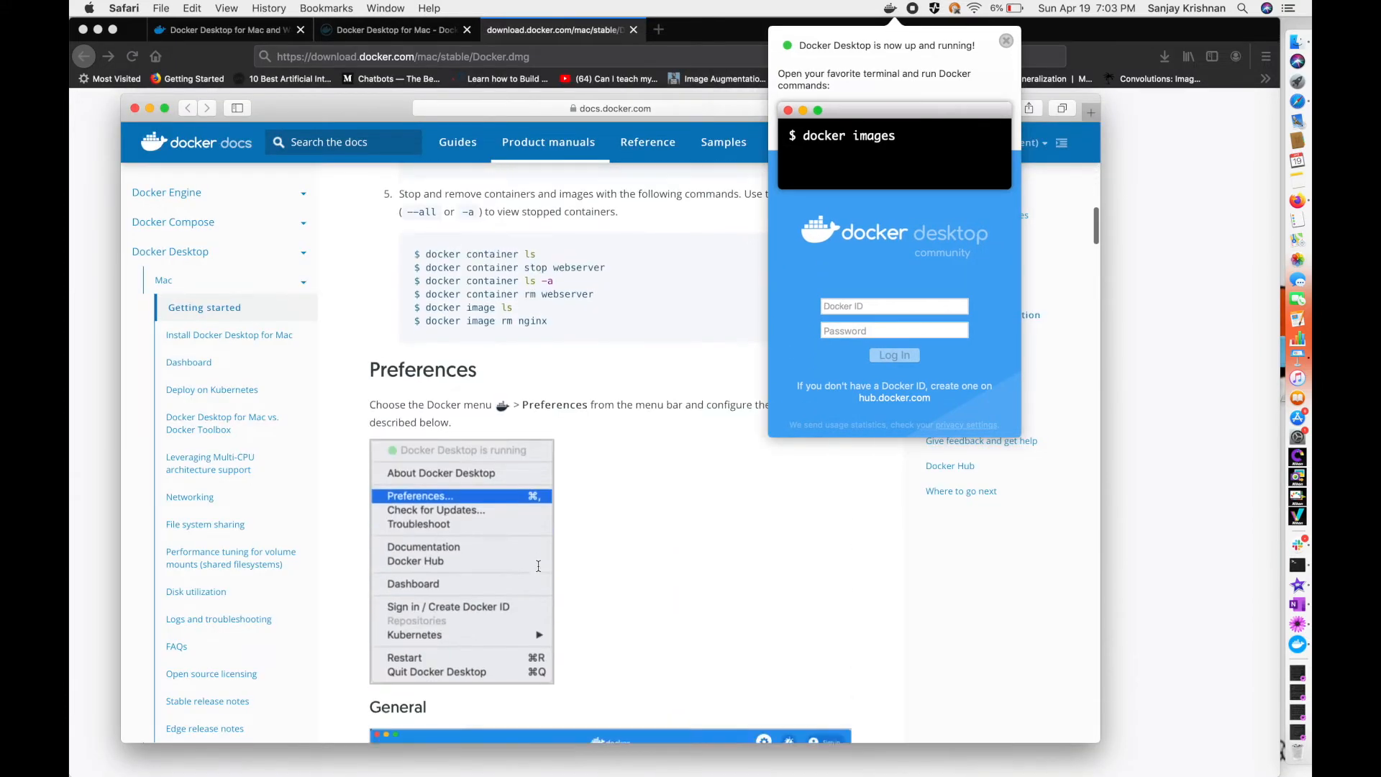
pyautogui.scroll(-3)
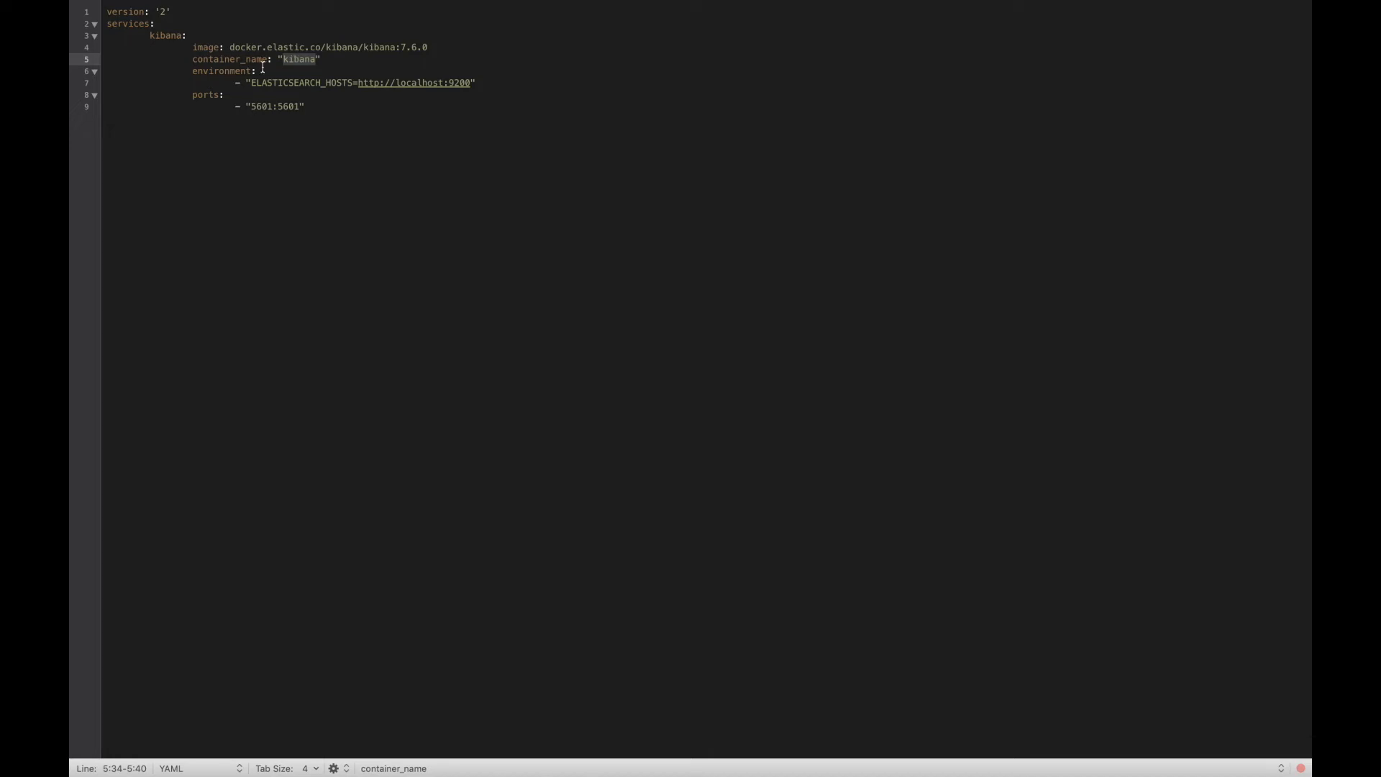
pyautogui.click(251, 71)
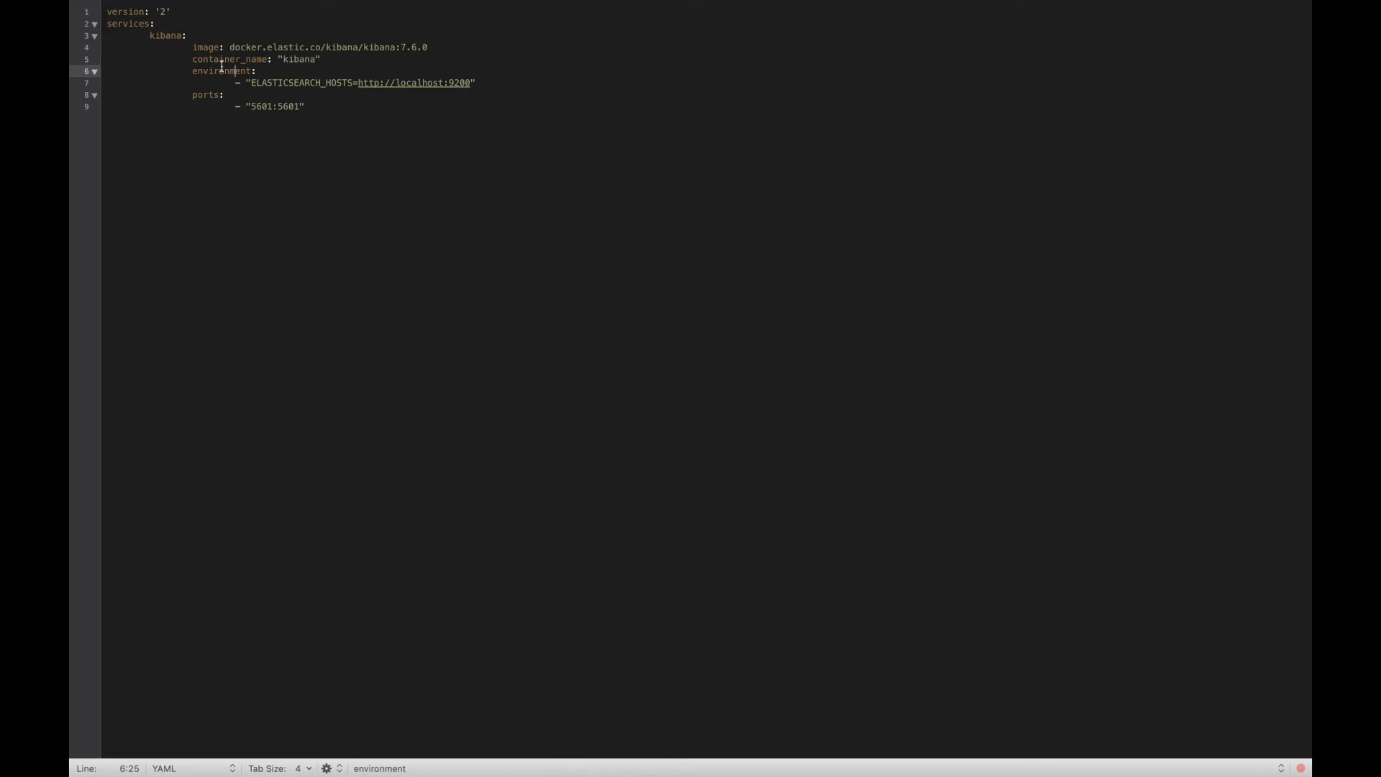
pyautogui.doubleClick(216, 72)
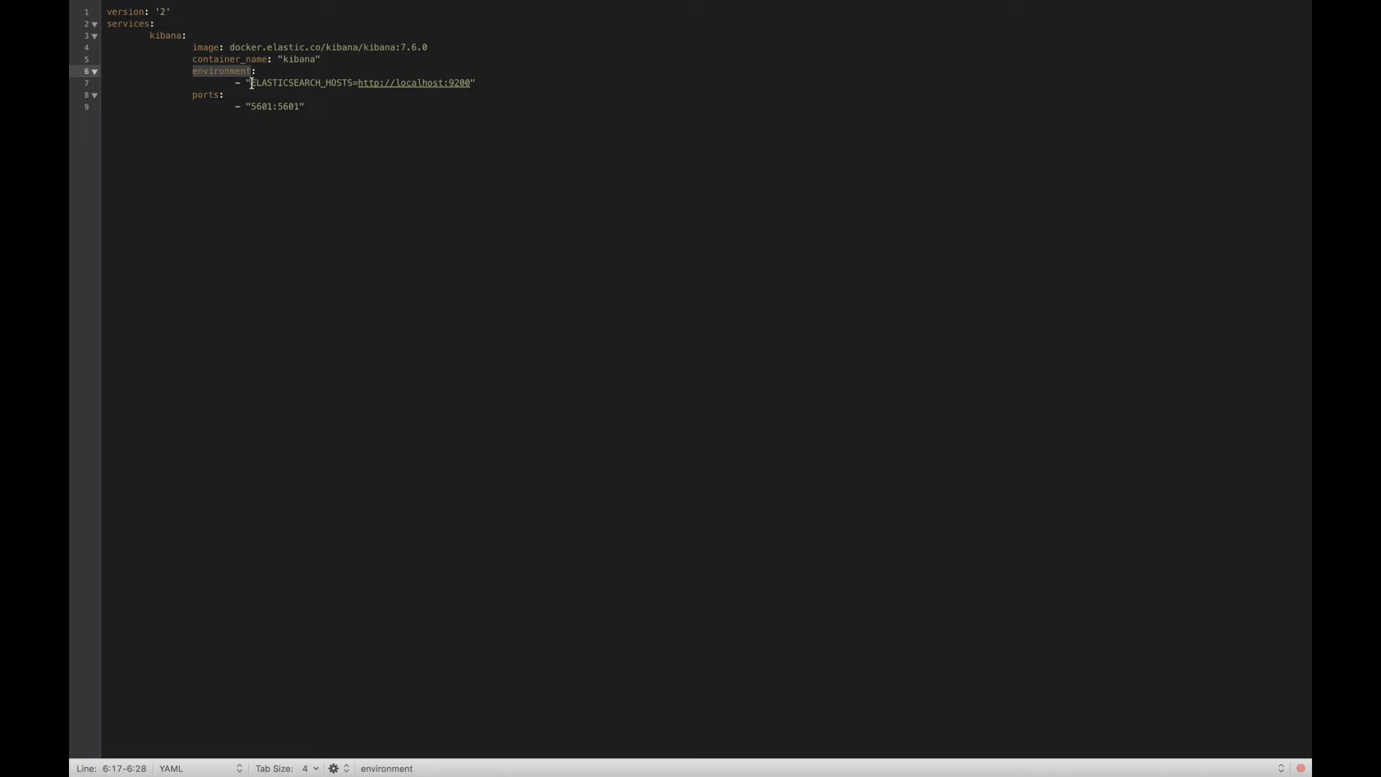
pyautogui.doubleClick(292, 82)
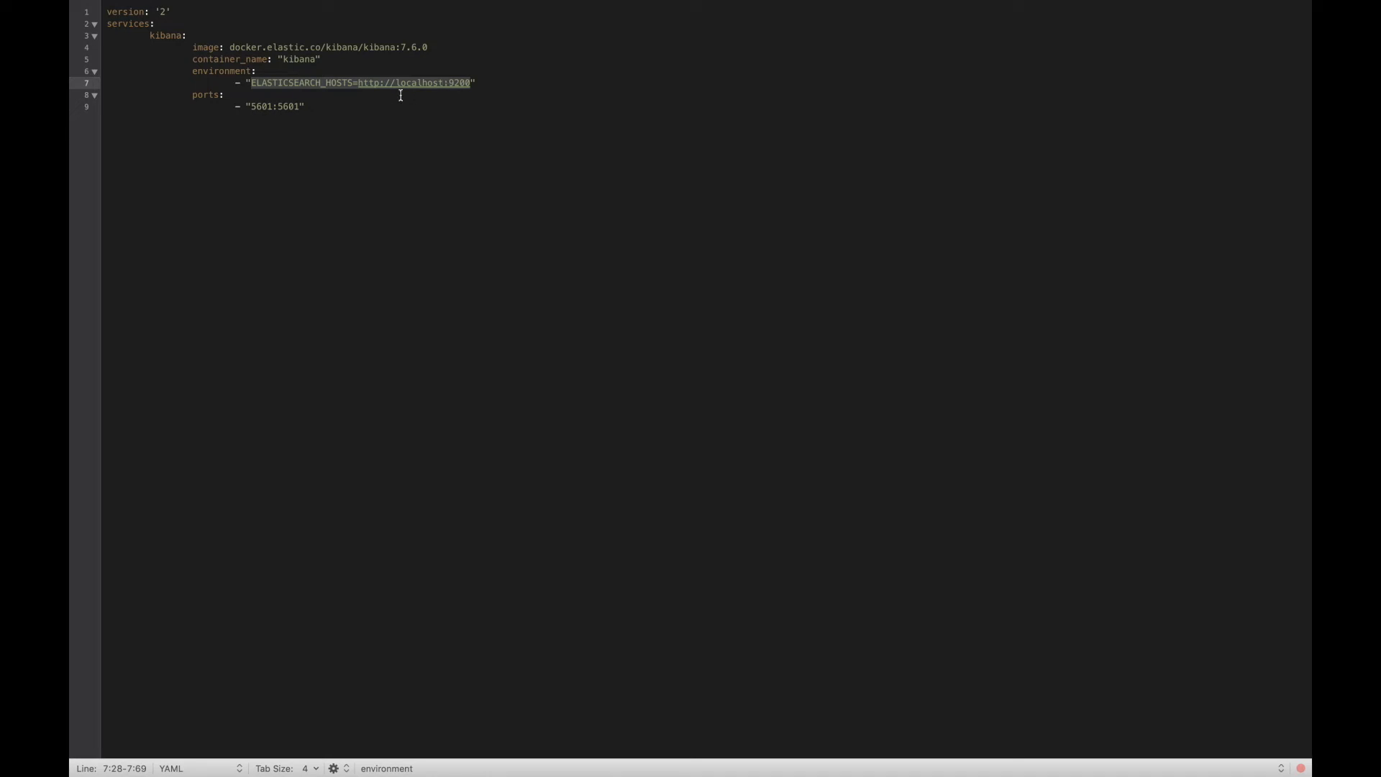
pyautogui.moveTo(362, 86)
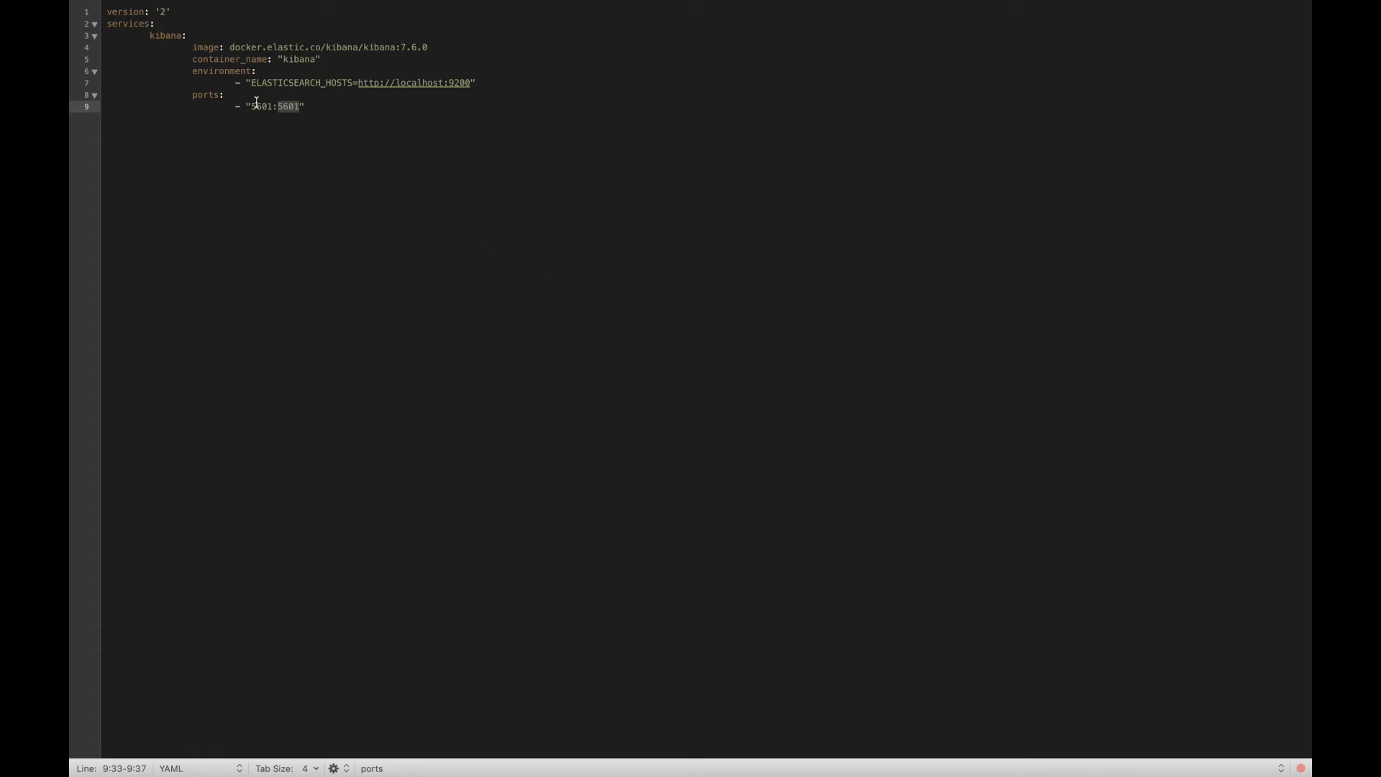
pyautogui.doubleClick(253, 106)
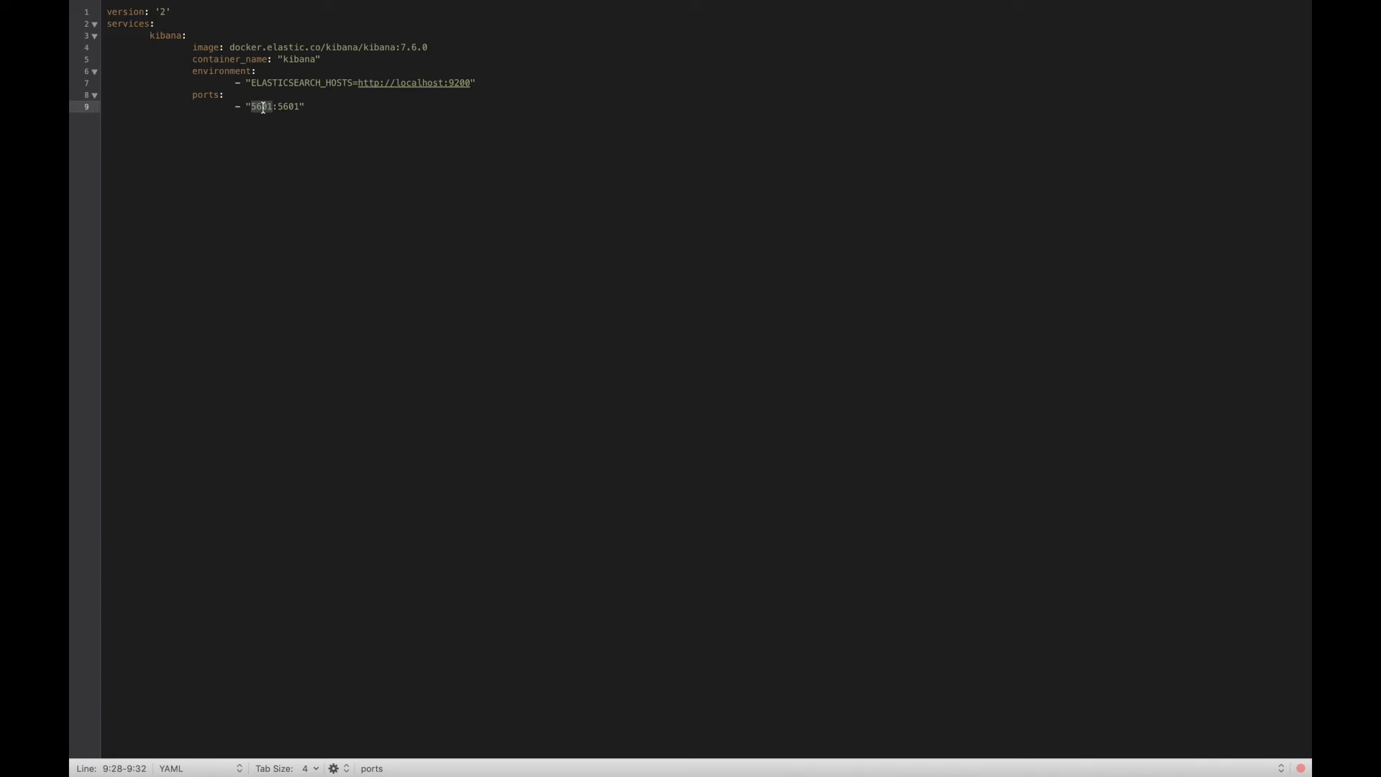
pyautogui.doubleClick(291, 106)
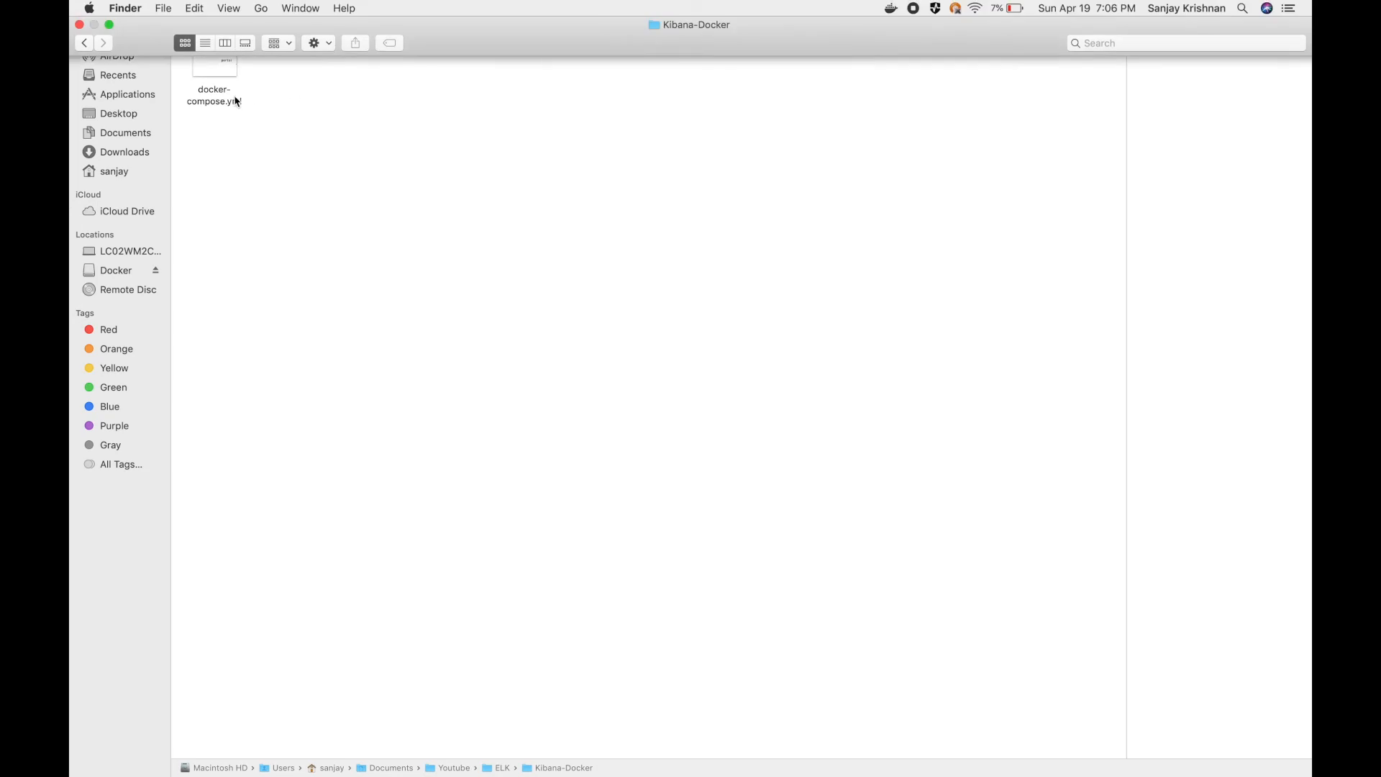
# Step: Switch from Finder to the Terminal application via the app switcher
pyautogui.press('Cmd+Tab')
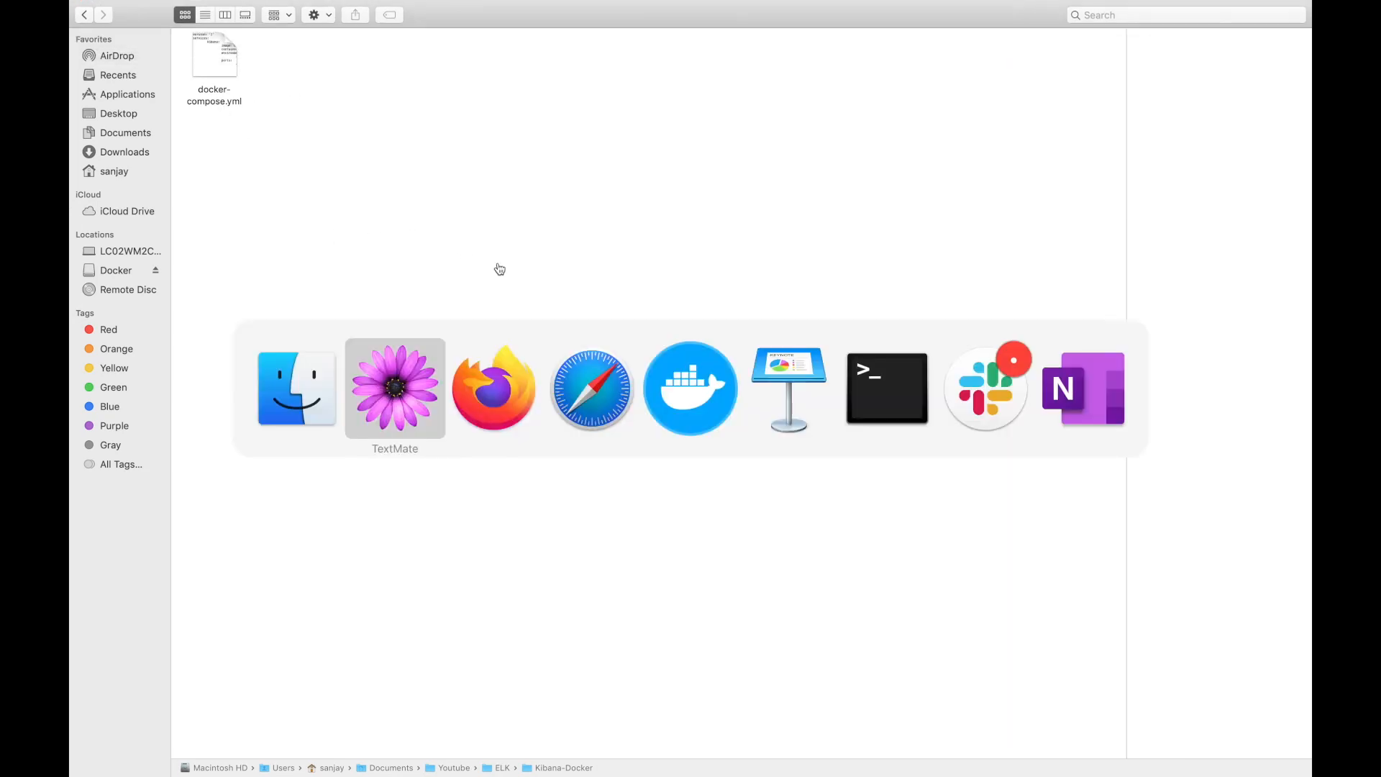
pyautogui.moveTo(593, 387)
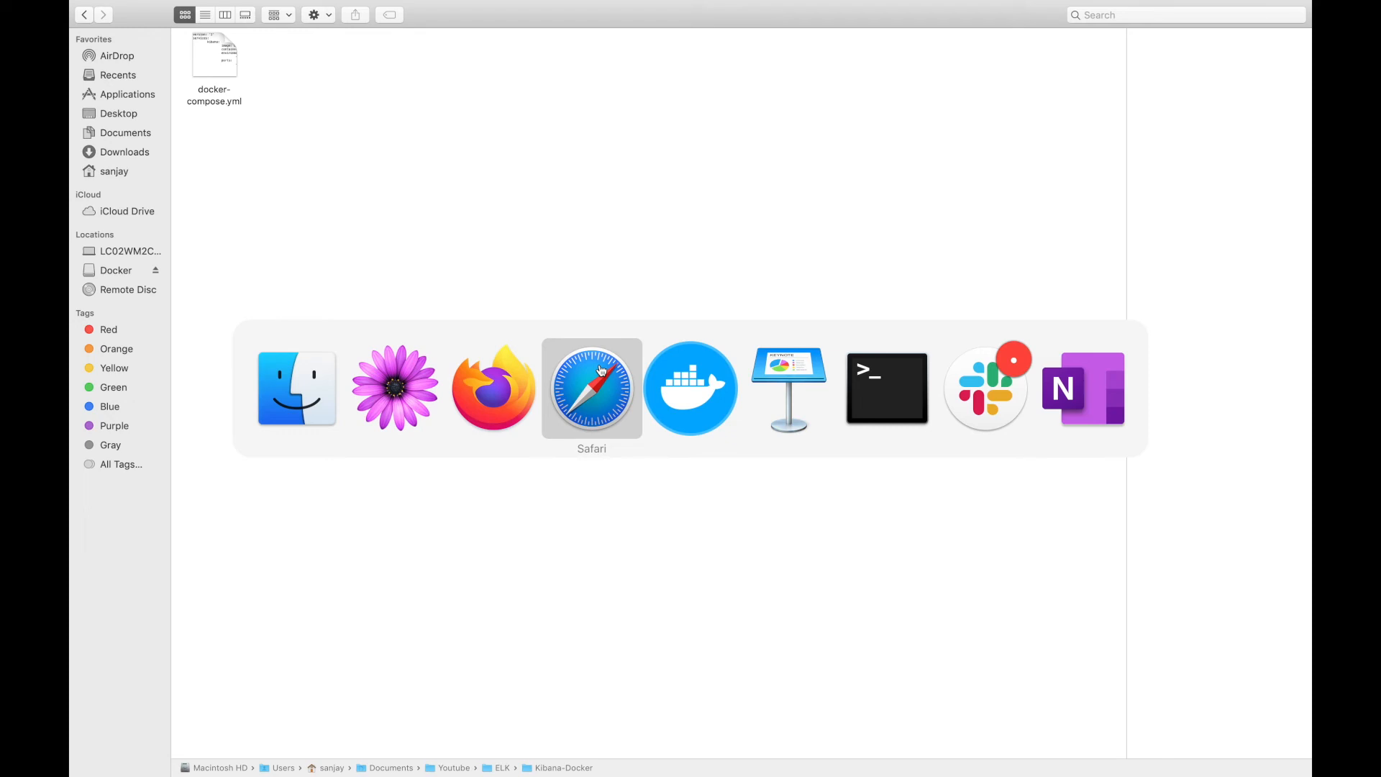
pyautogui.click(886, 388)
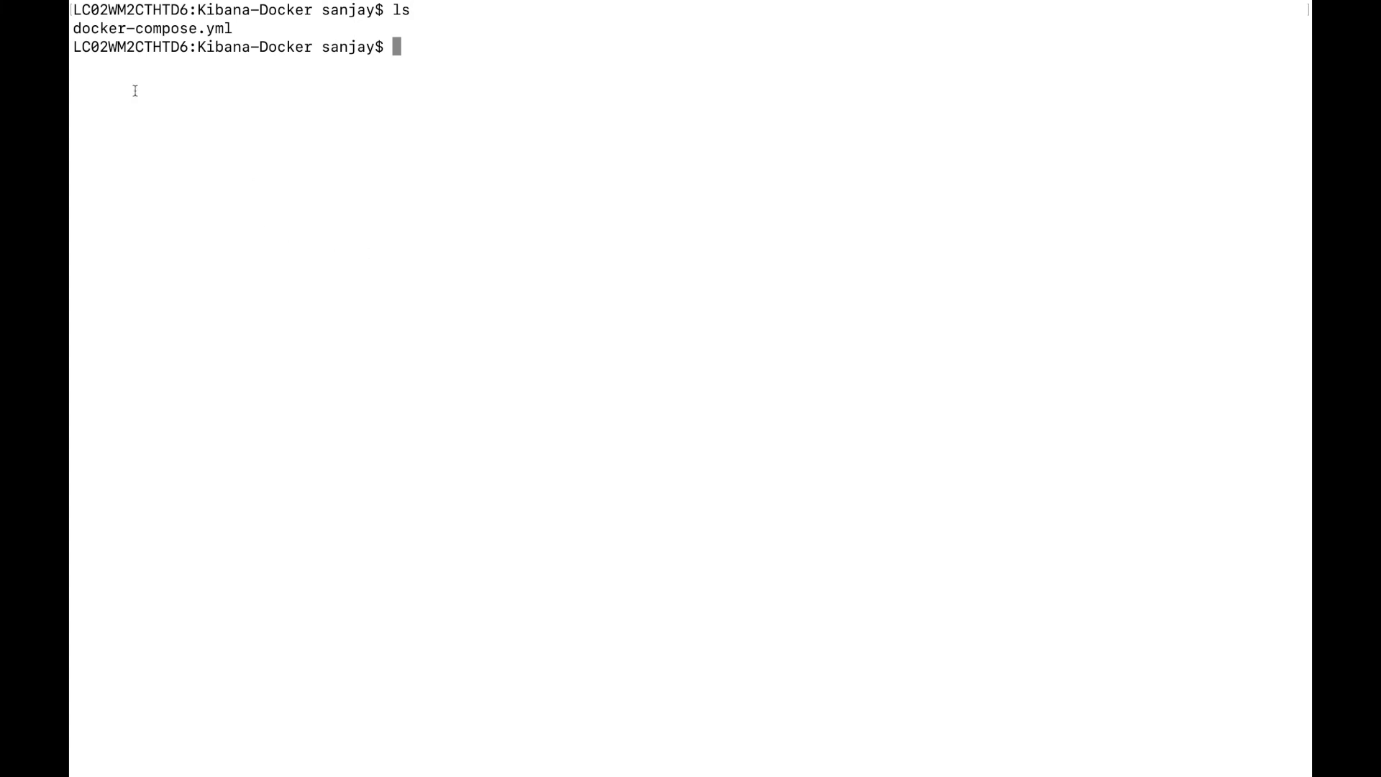
pyautogui.moveTo(294, 169)
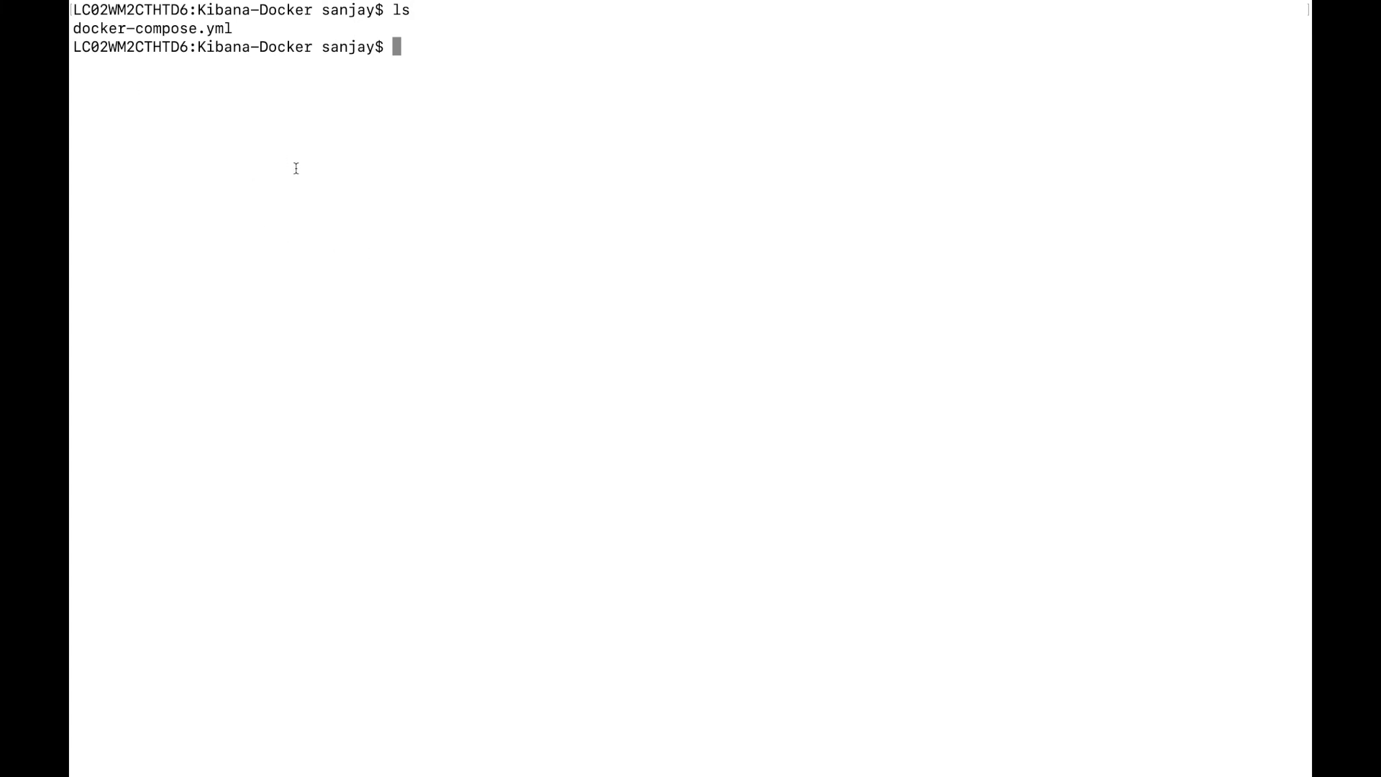
pyautogui.moveTo(216, 197)
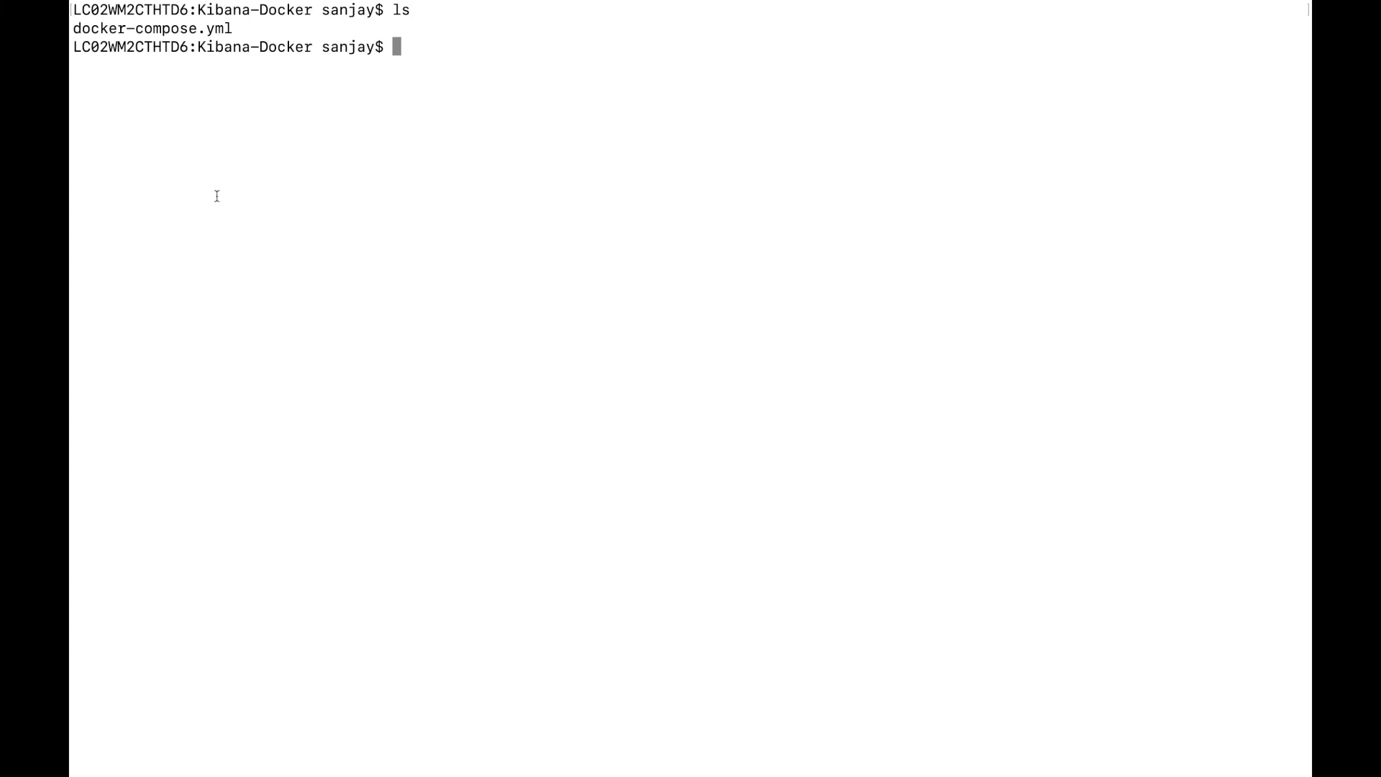
# Step: Run 'sudo docker-compose up' so the Kibana 7.6.0 image is pulled and the container starts
pyautogui.write('sudo d')
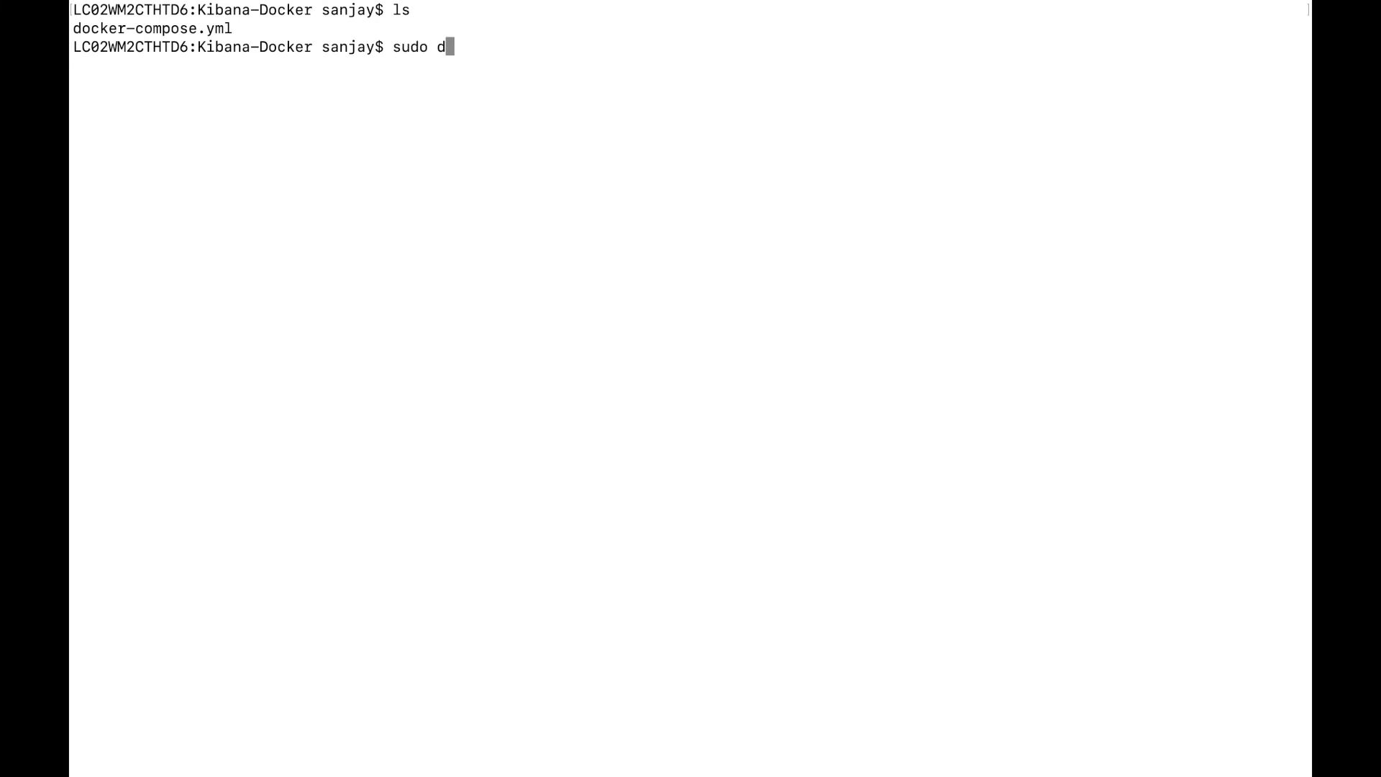
pyautogui.write('ocke')
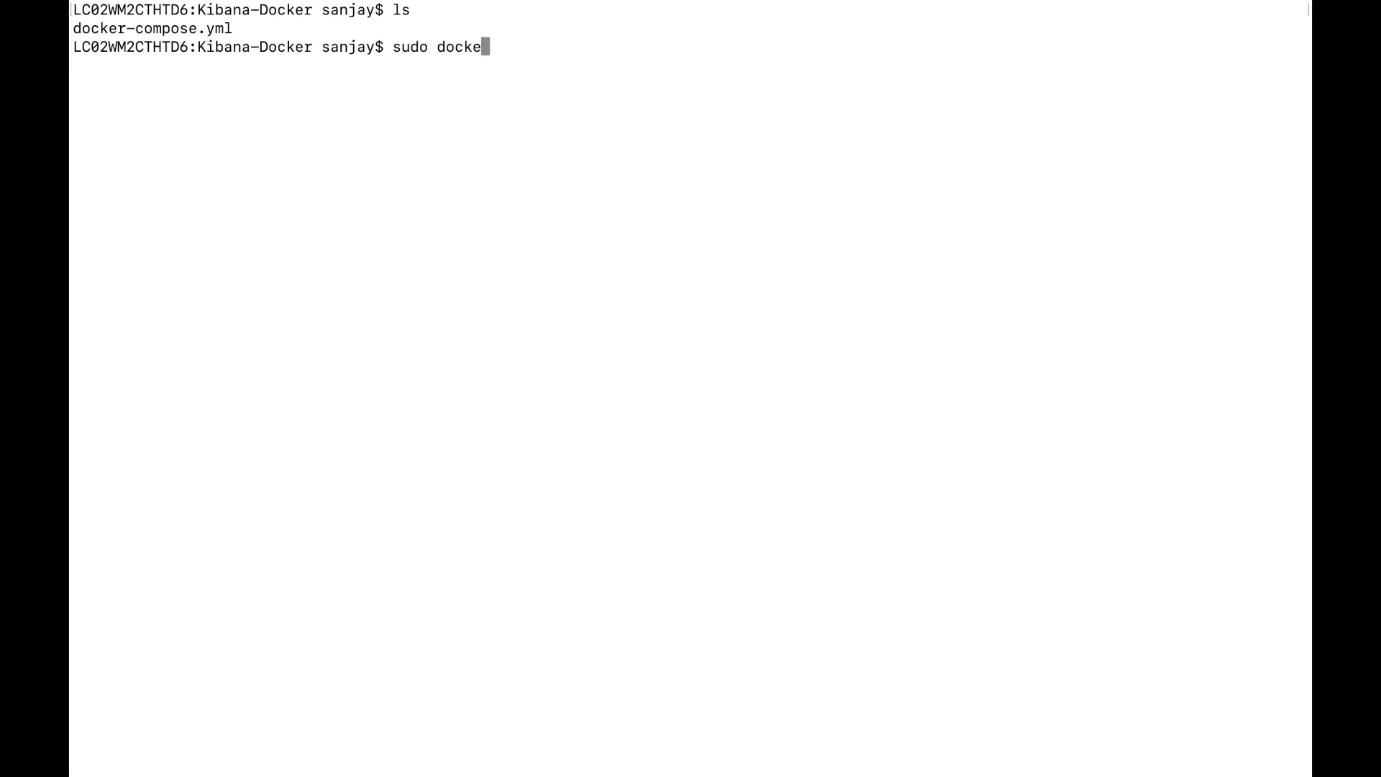
pyautogui.write('r-compose up')
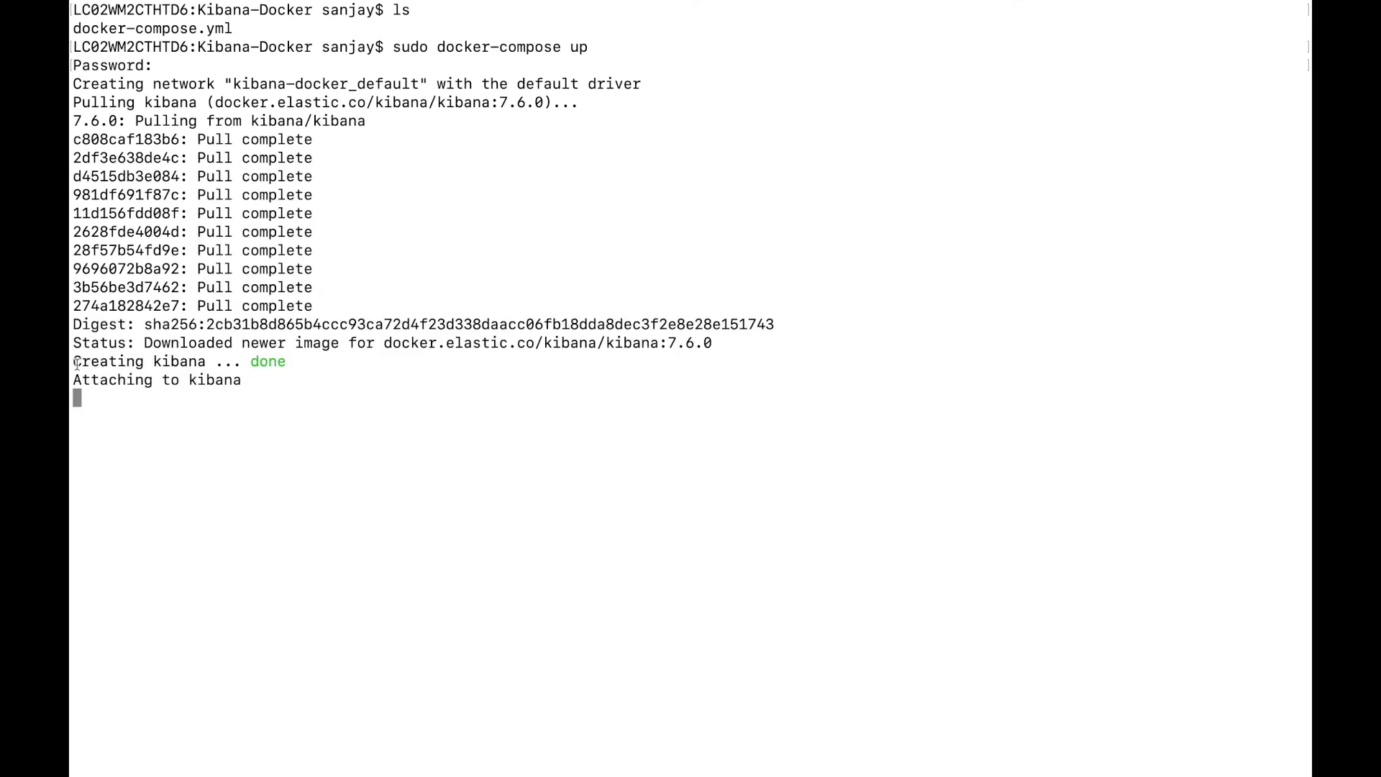
pyautogui.doubleClick(137, 362)
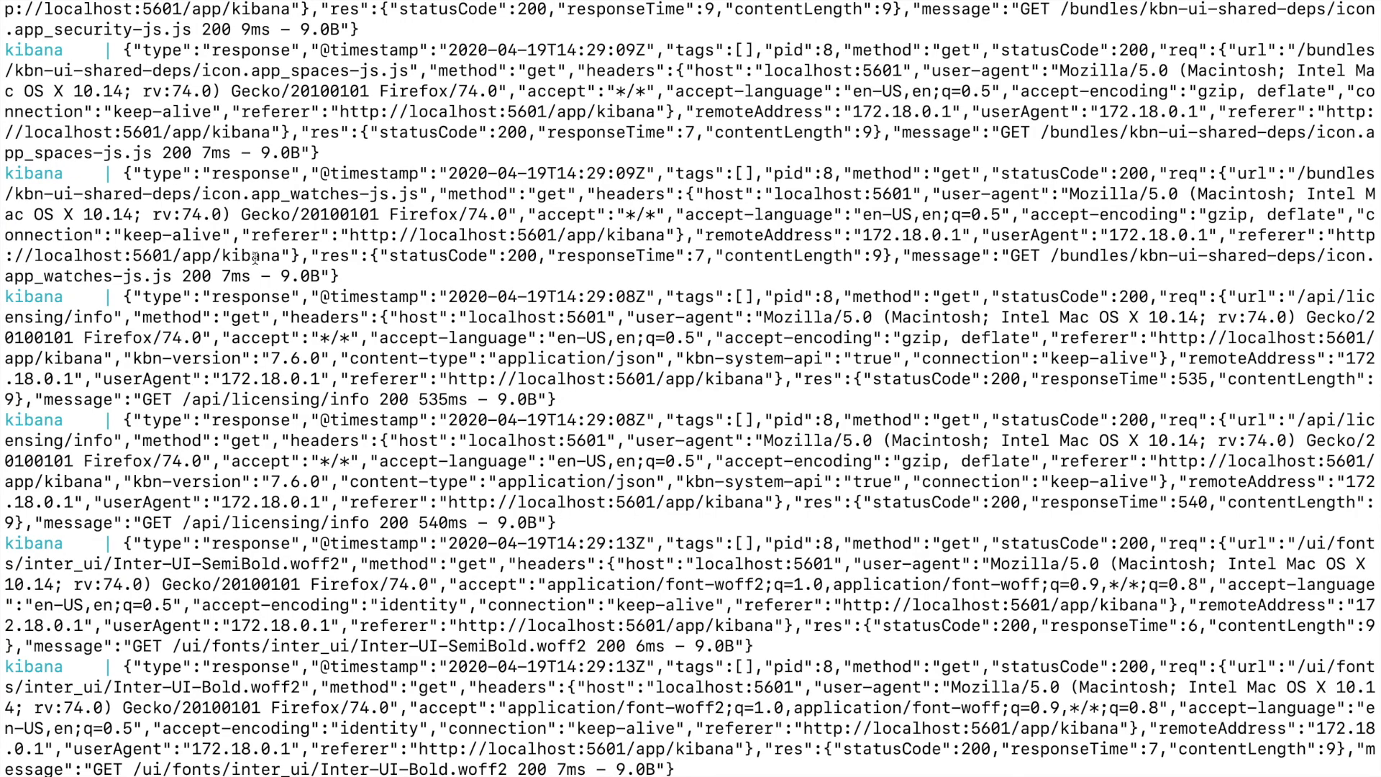
# Step: Begin entering a localhost address in Firefox to reach the running Kibana
pyautogui.write('linkedin.com/')
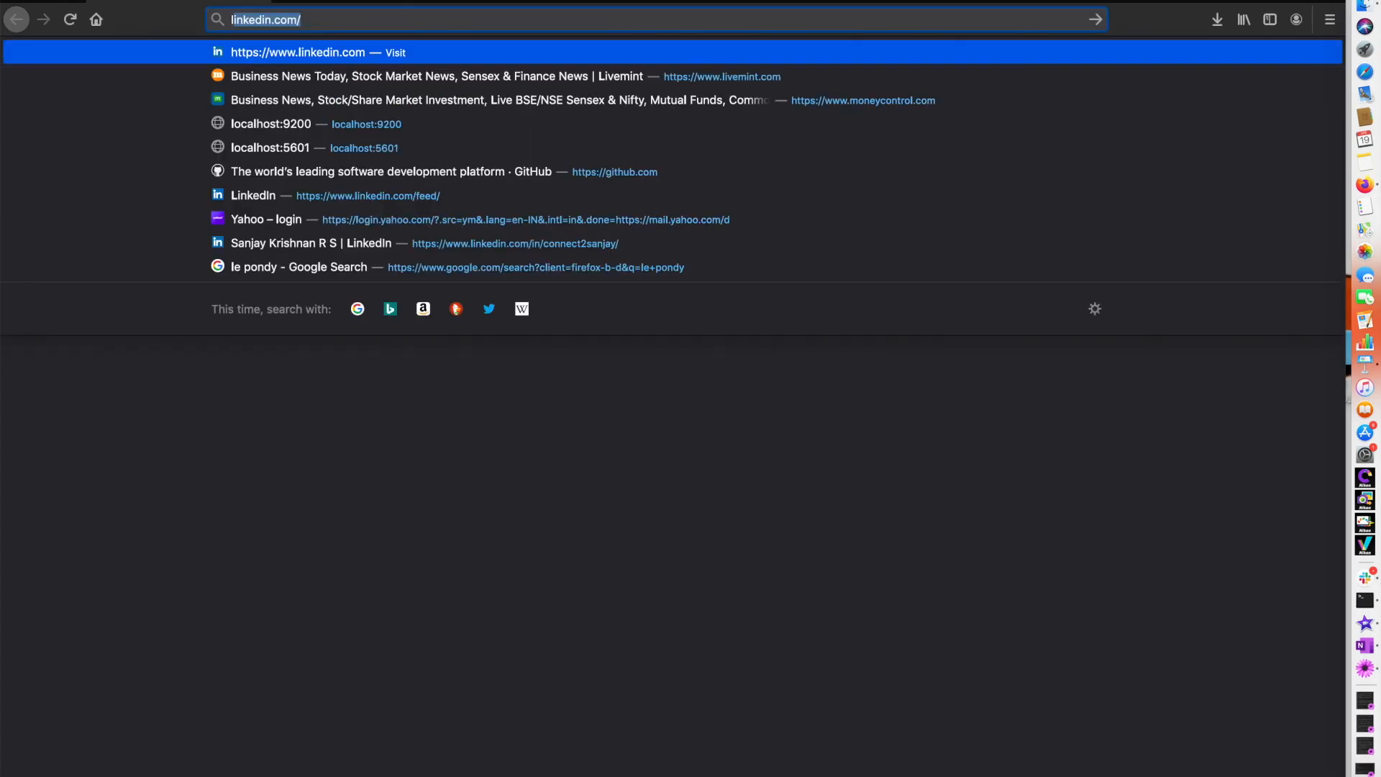
pyautogui.write('localhost:9')
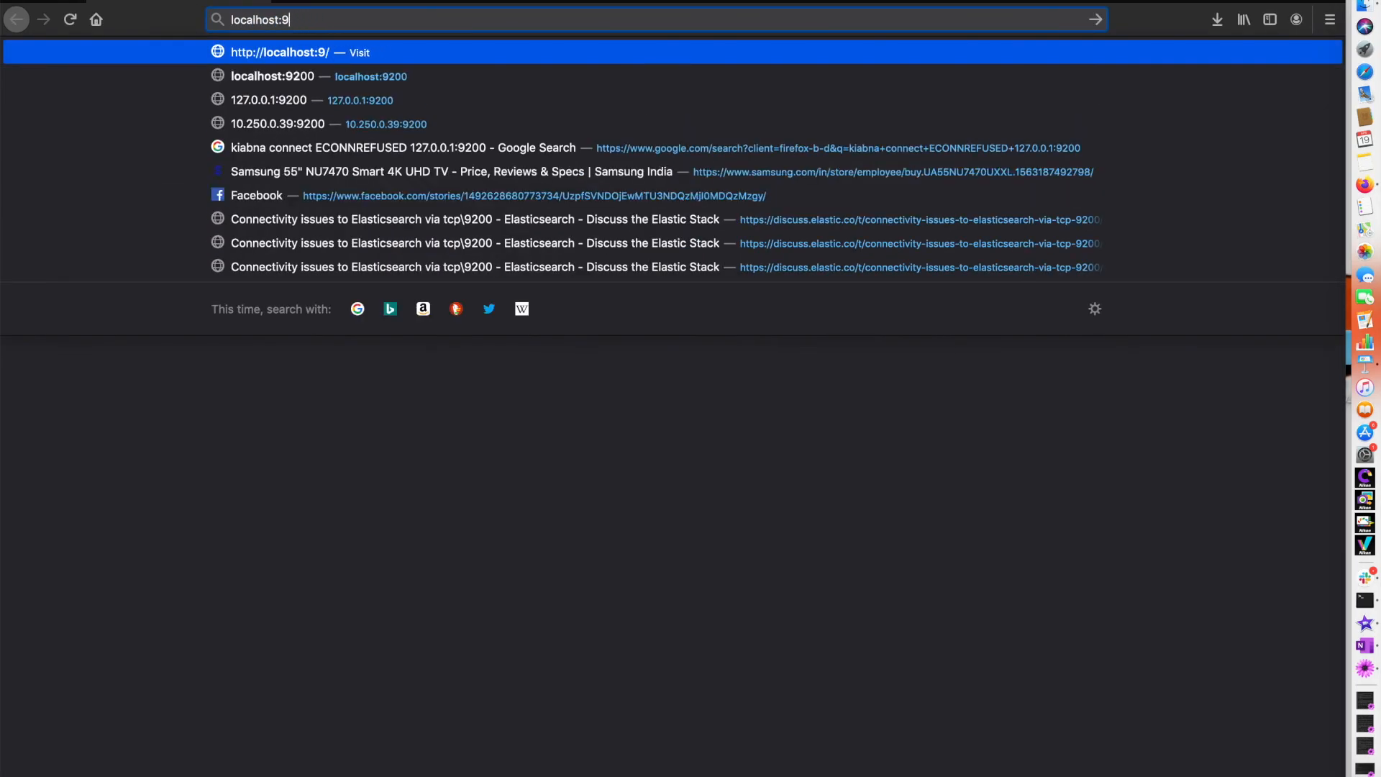